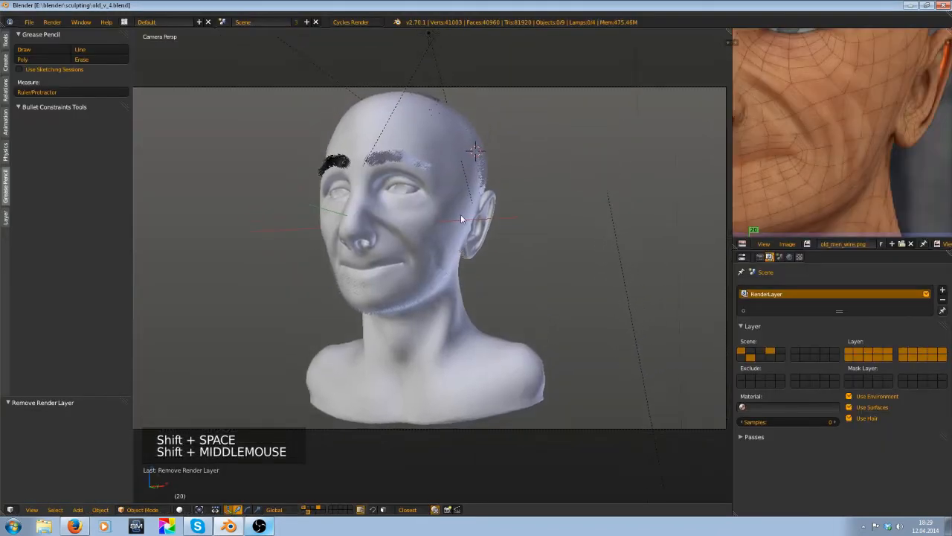
- Add a Wireframe modifier to the head mesh, keeping the original surface geometry
click(819, 257)
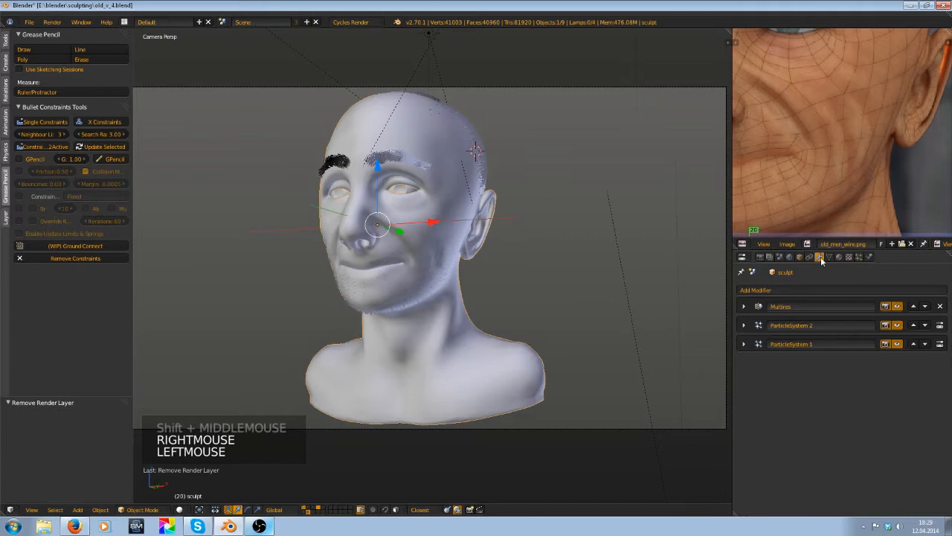
scroll(up, 3)
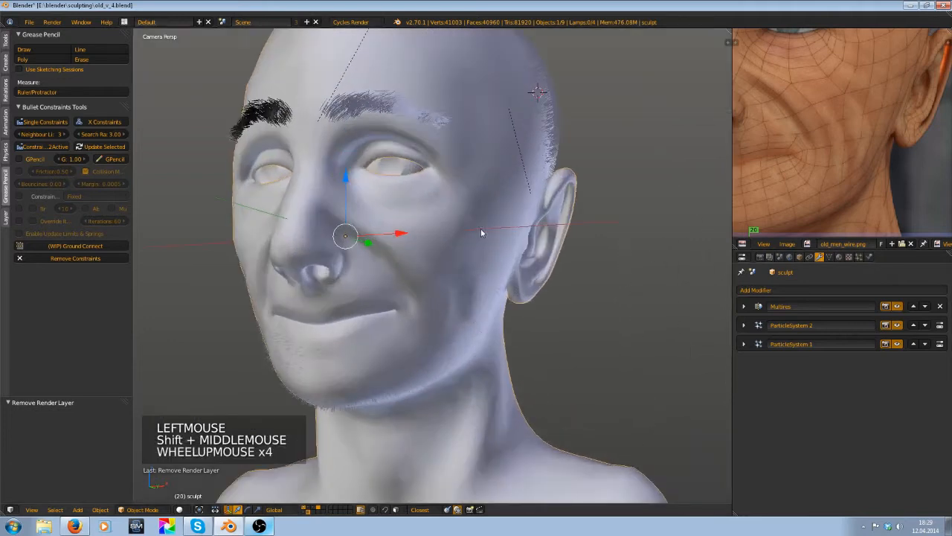
click(755, 290)
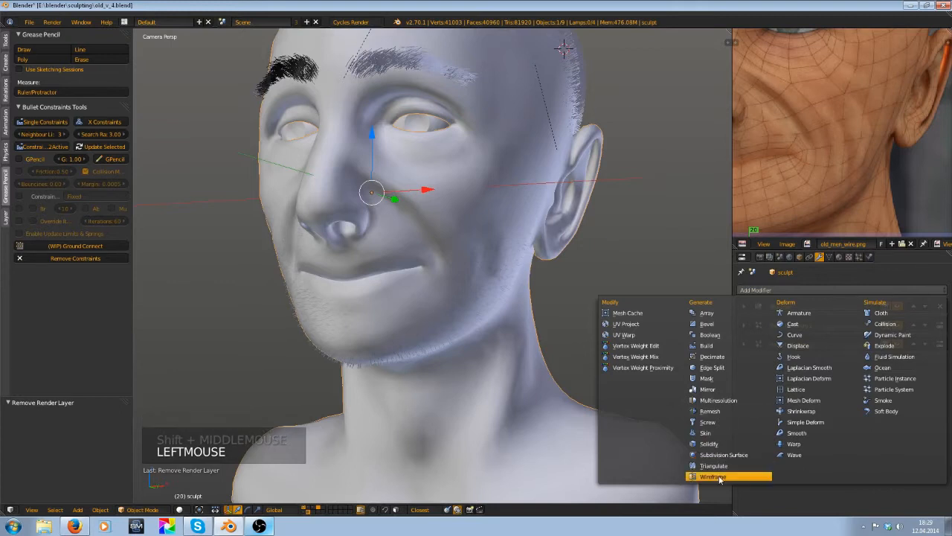
click(712, 476)
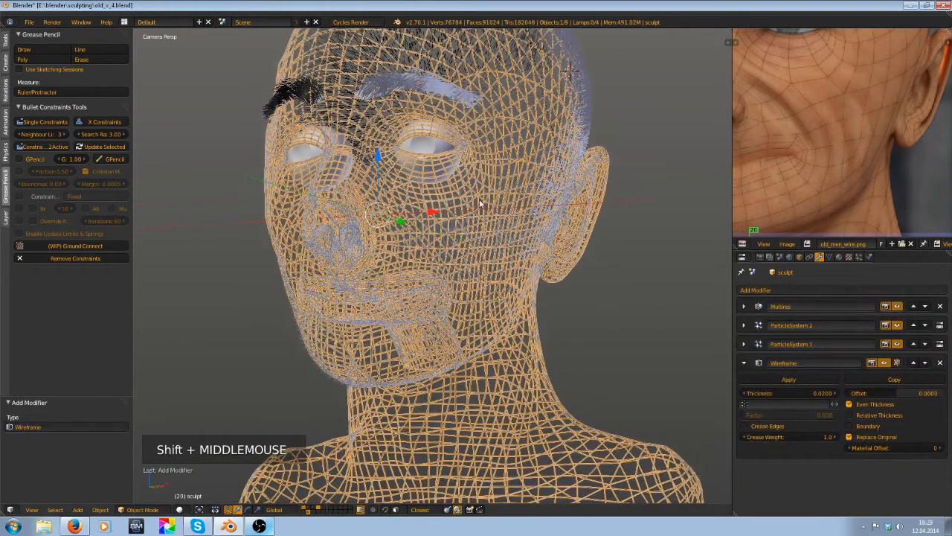
scroll(down, 3)
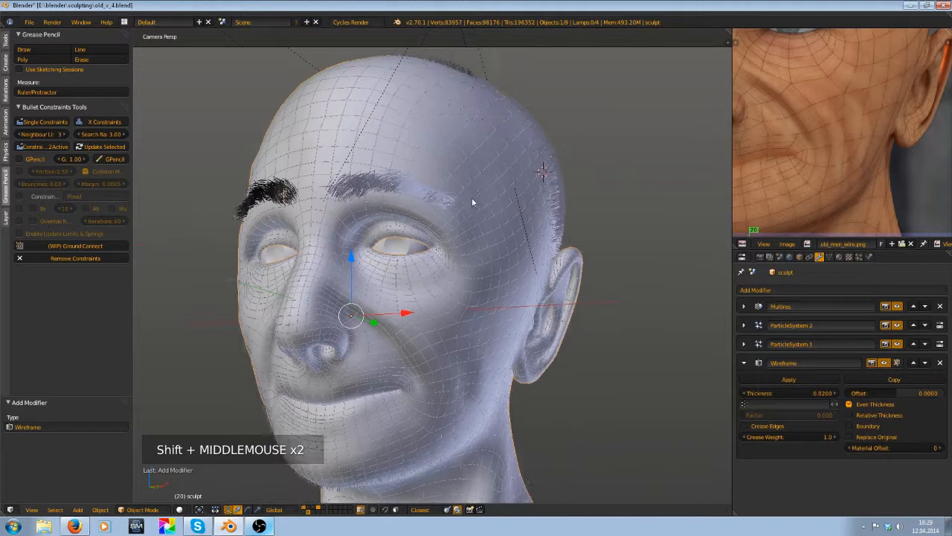
scroll(up, 3)
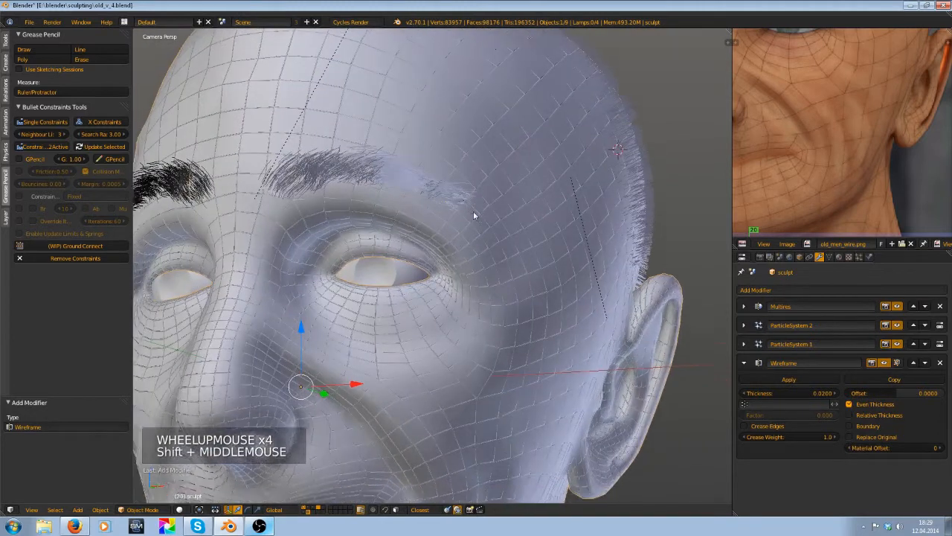
scroll(down, 3)
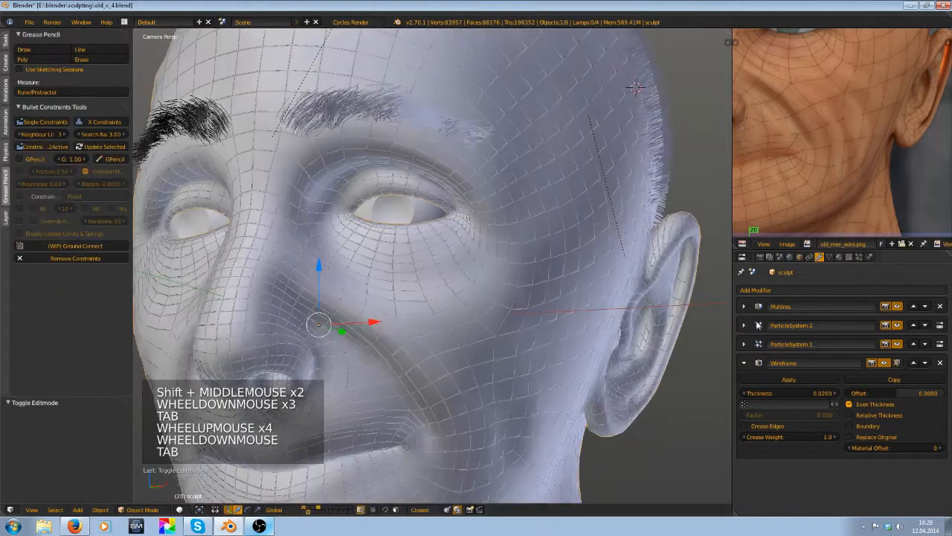
click(744, 306)
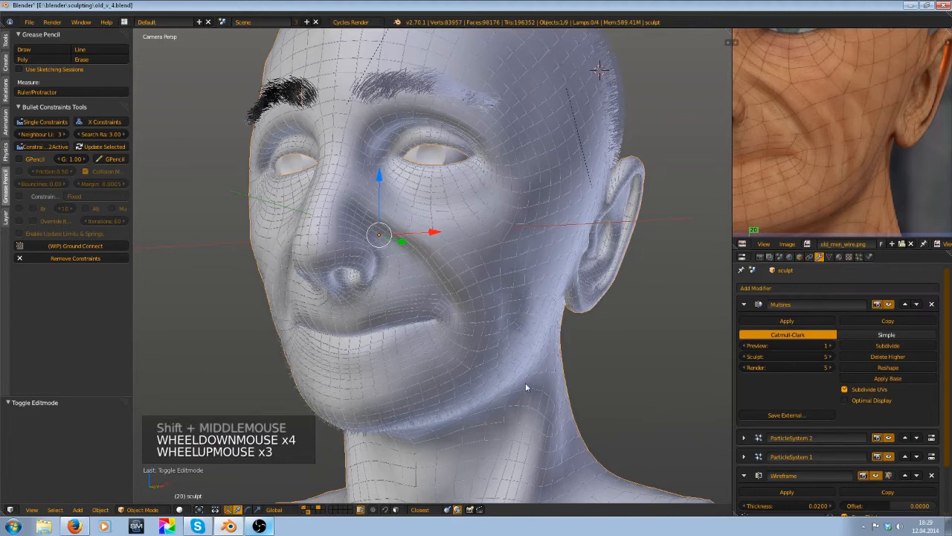
scroll(up, 3)
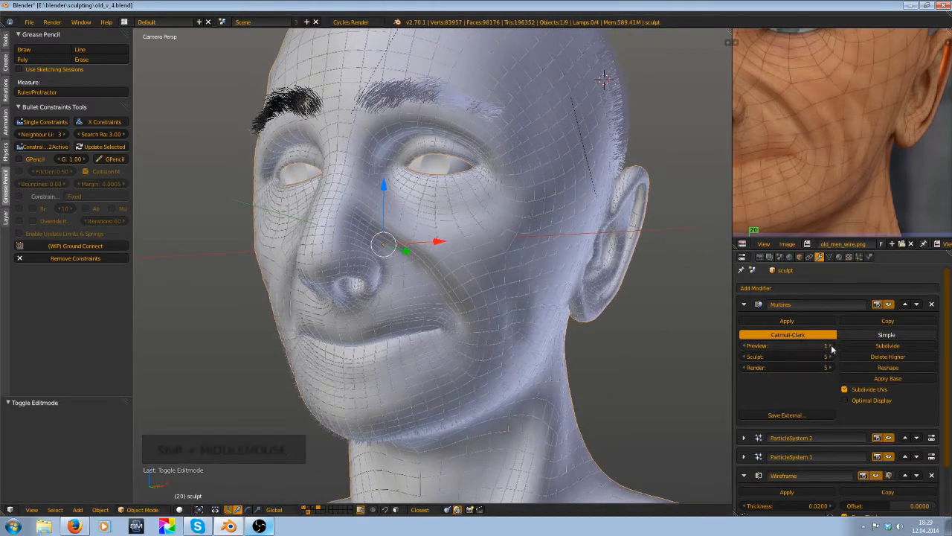
drag(382, 245, 355, 133)
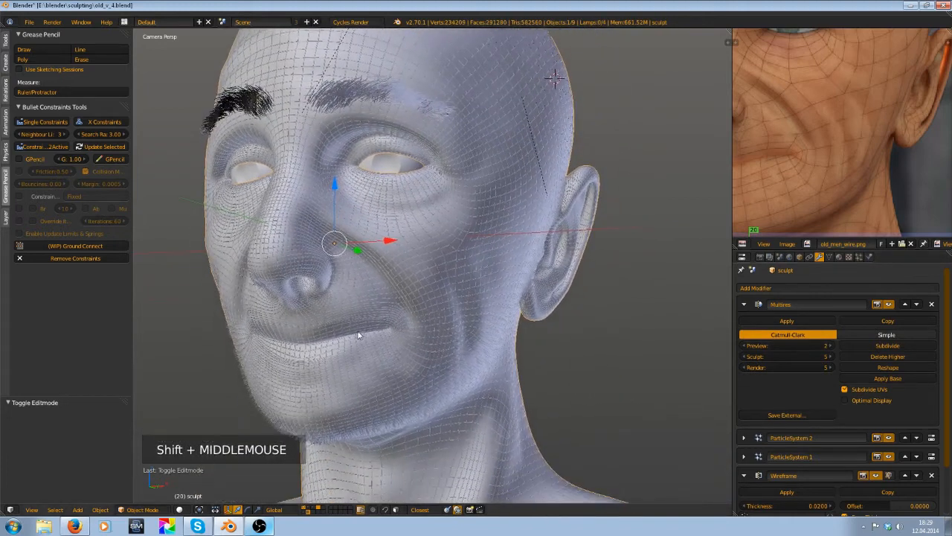
scroll(up, 3)
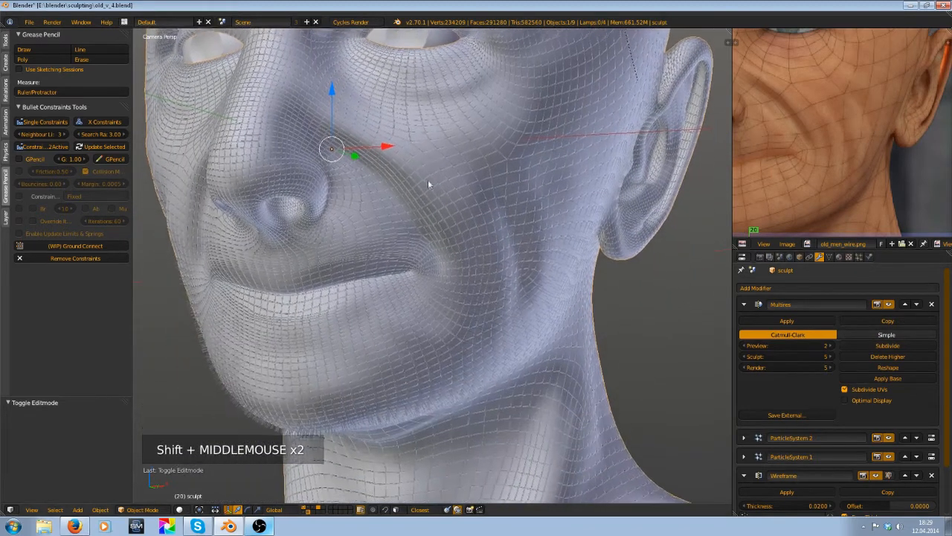
scroll(up, 3)
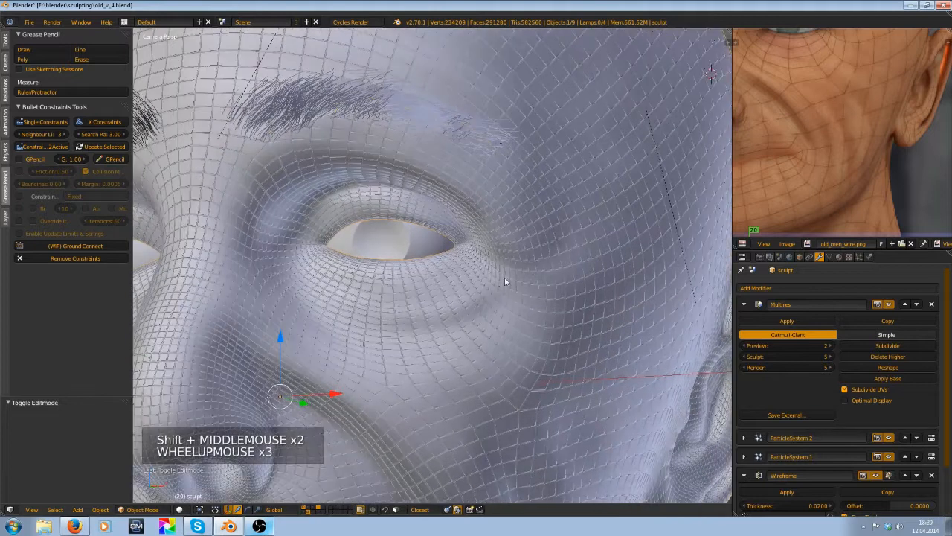
scroll(down, 3)
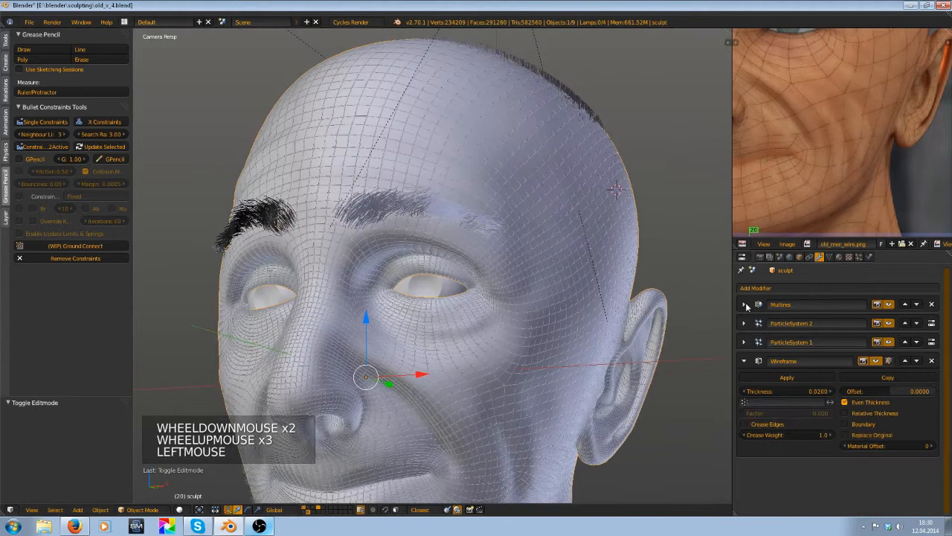
click(744, 304)
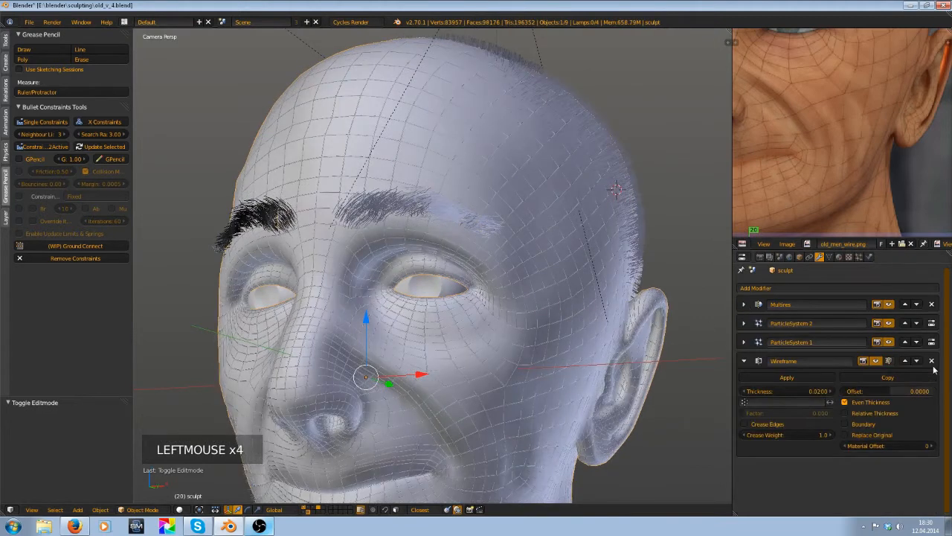
- Remove the Wireframe modifier and duplicate the head sculpt with Shift+D
click(931, 360)
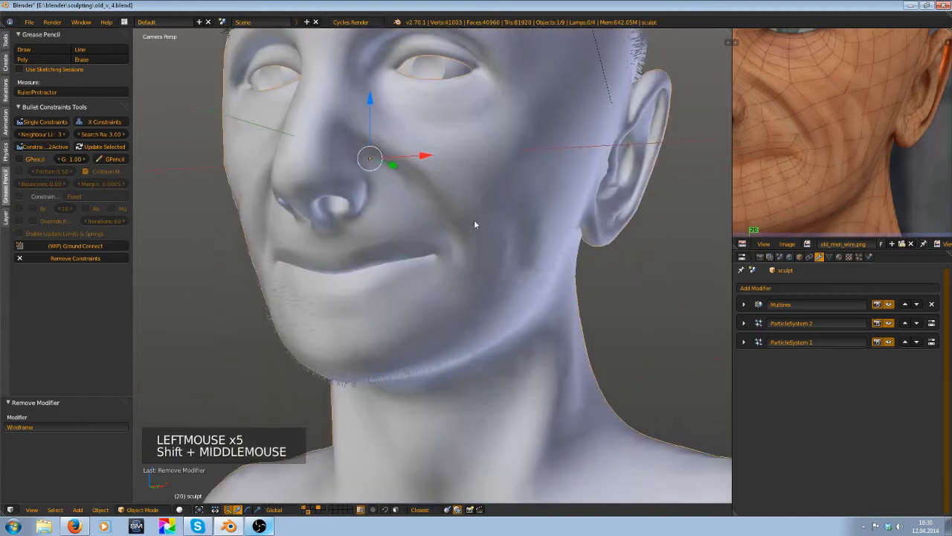
scroll(down, 3)
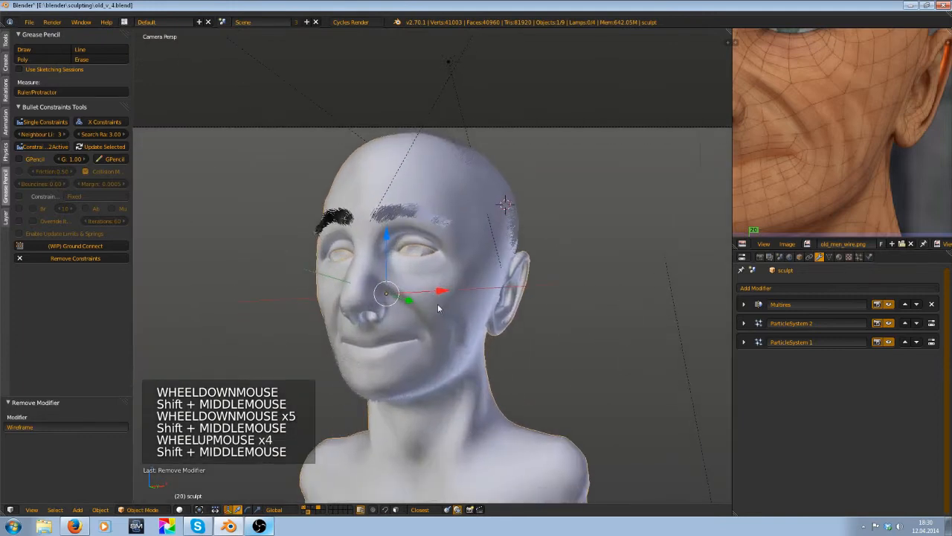
key(shift+d)
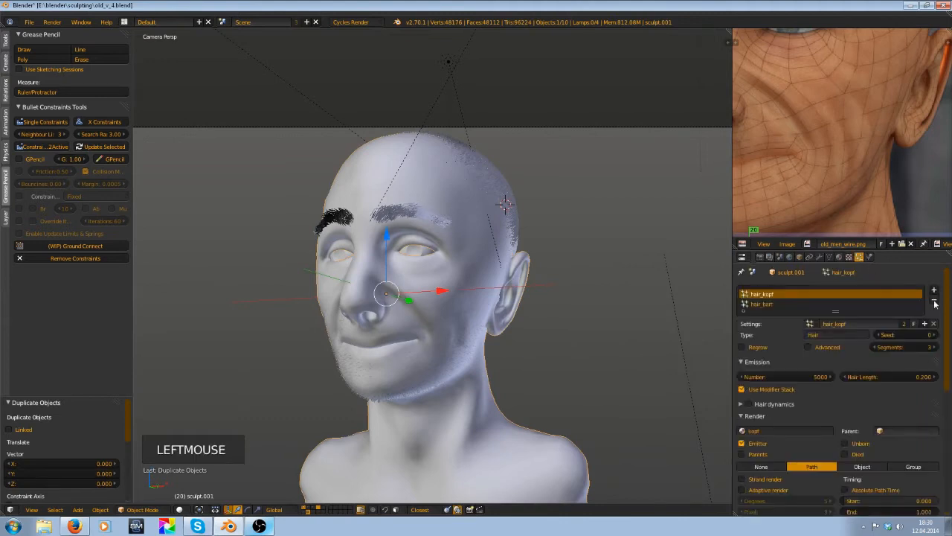
- Strip the duplicate's hair systems and material slots, give it a new material, move it to another layer
click(942, 303)
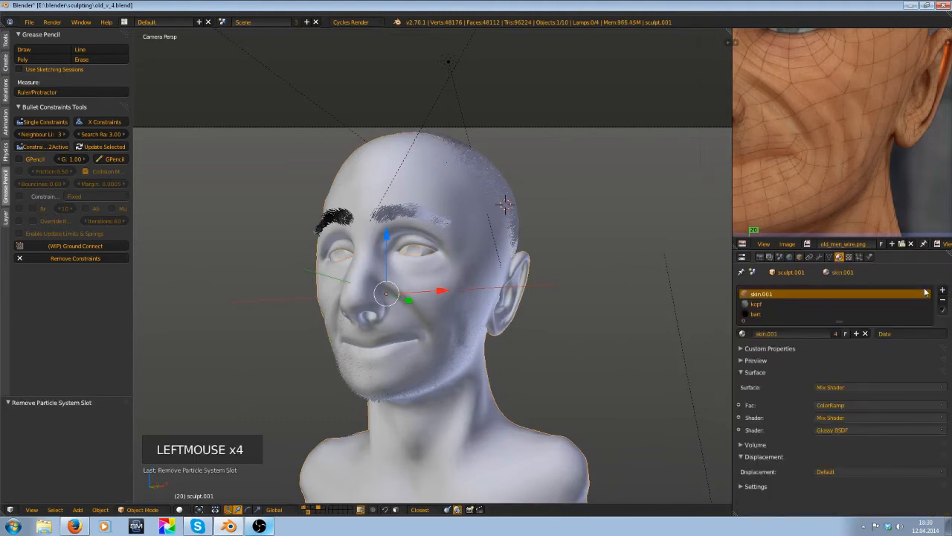
click(942, 302)
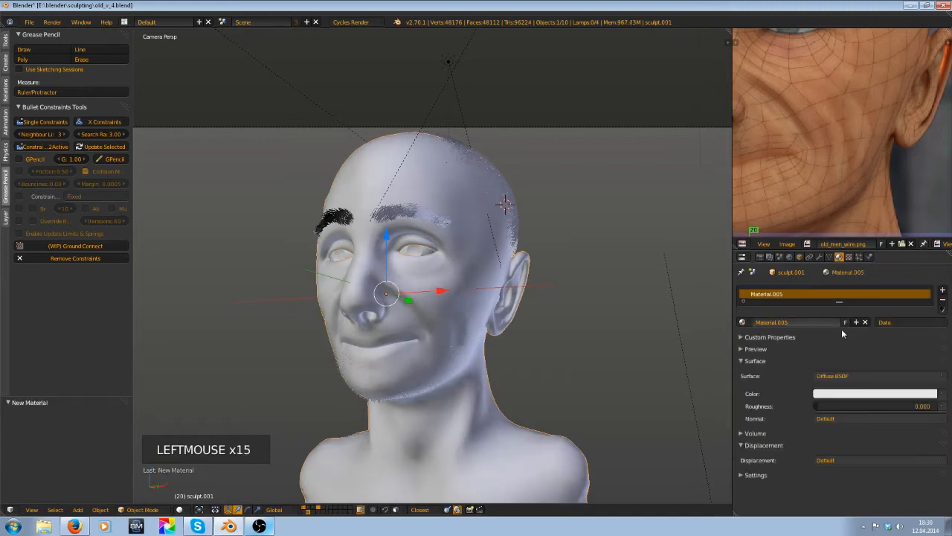
click(876, 392)
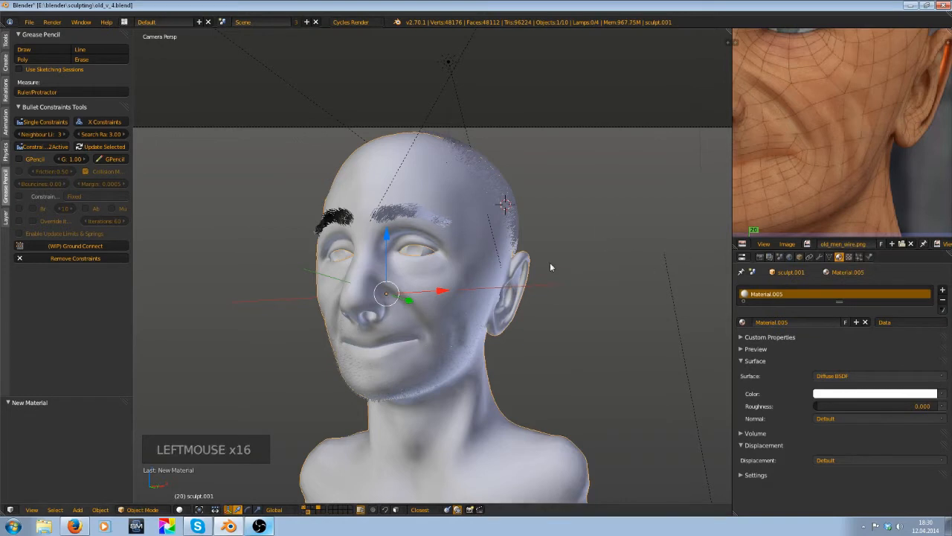
key(m)
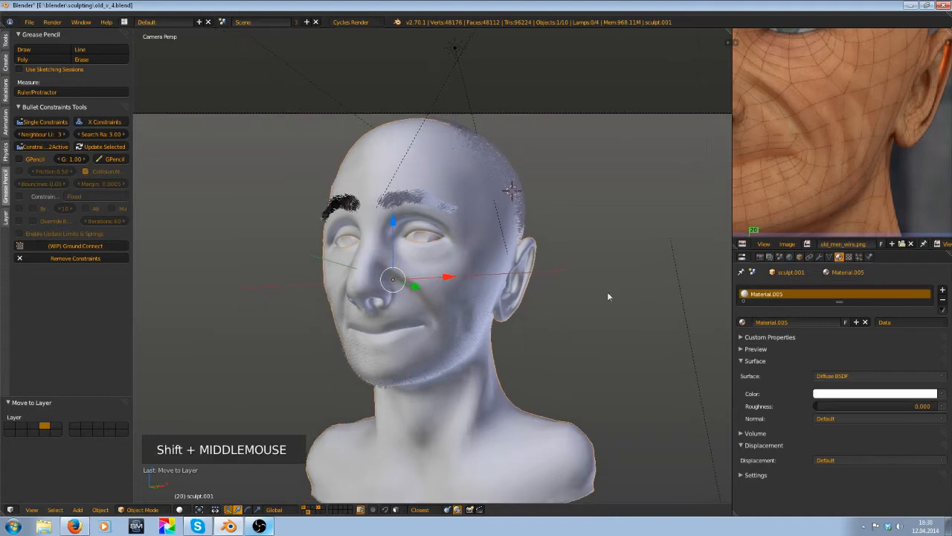
click(760, 257)
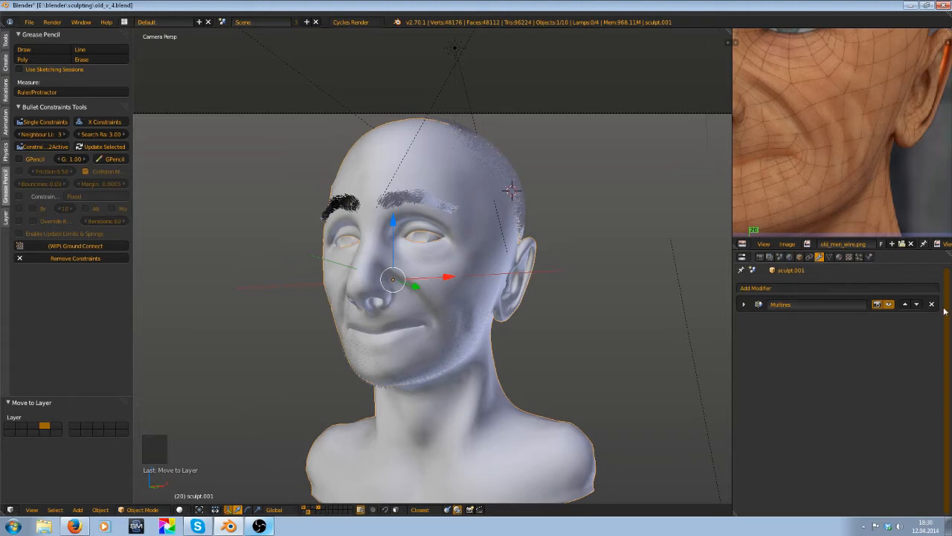
- Drop the duplicate's Multiresolution modifier and add a Wireframe modifier to it
click(755, 288)
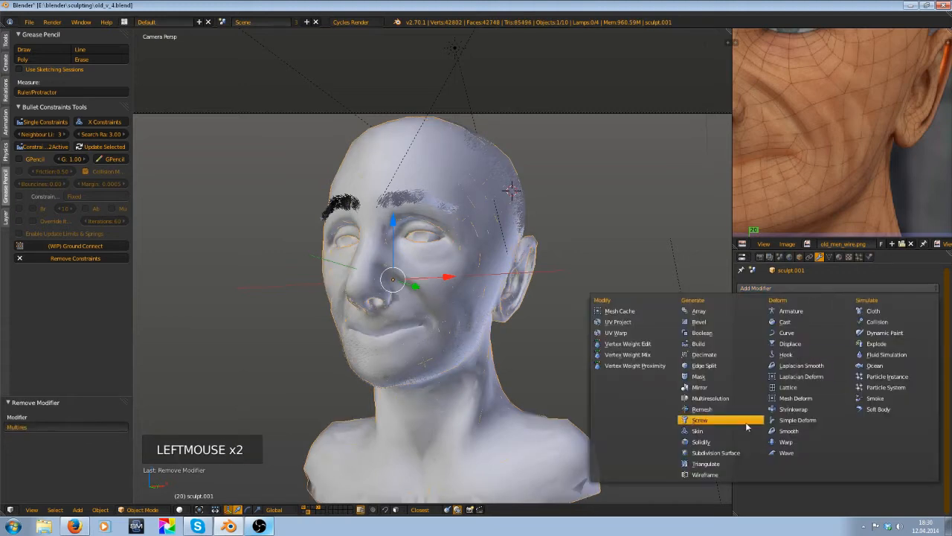
click(706, 474)
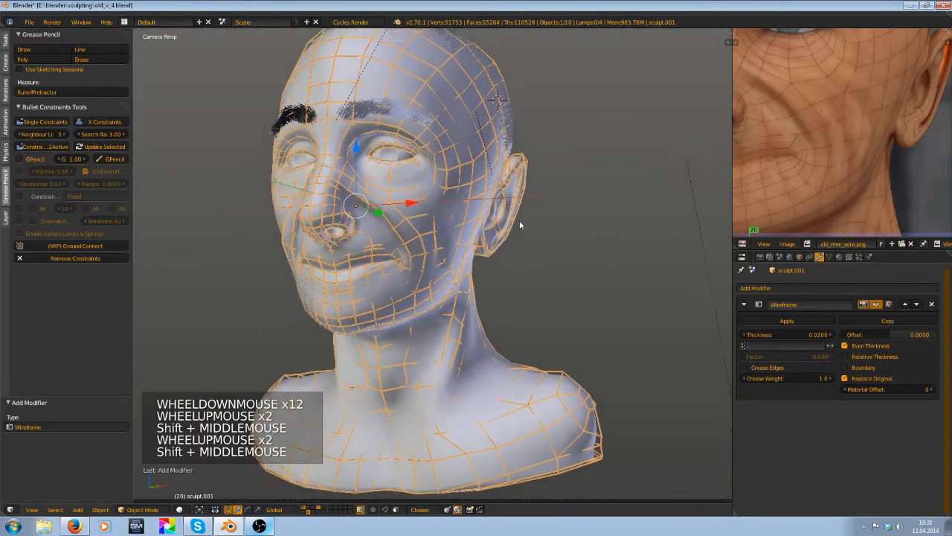
scroll(up, 3)
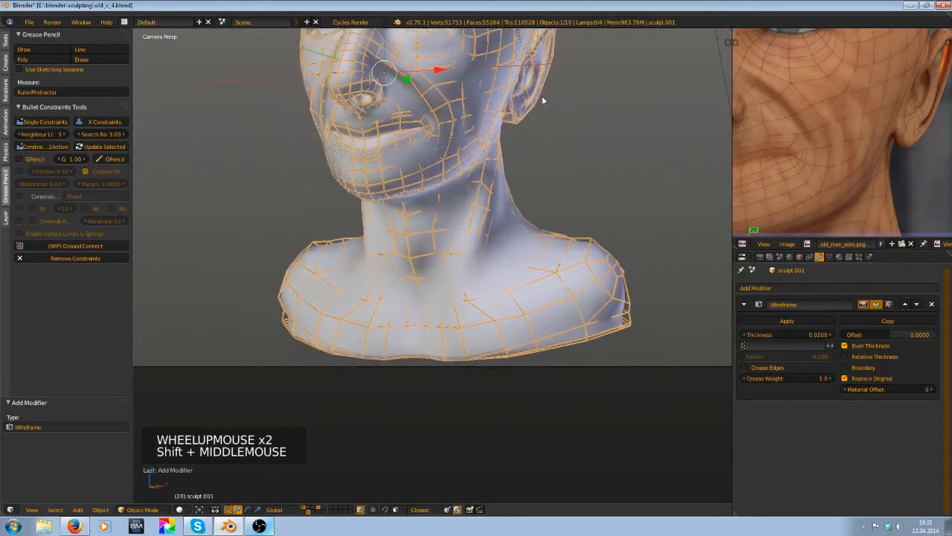
scroll(up, 3)
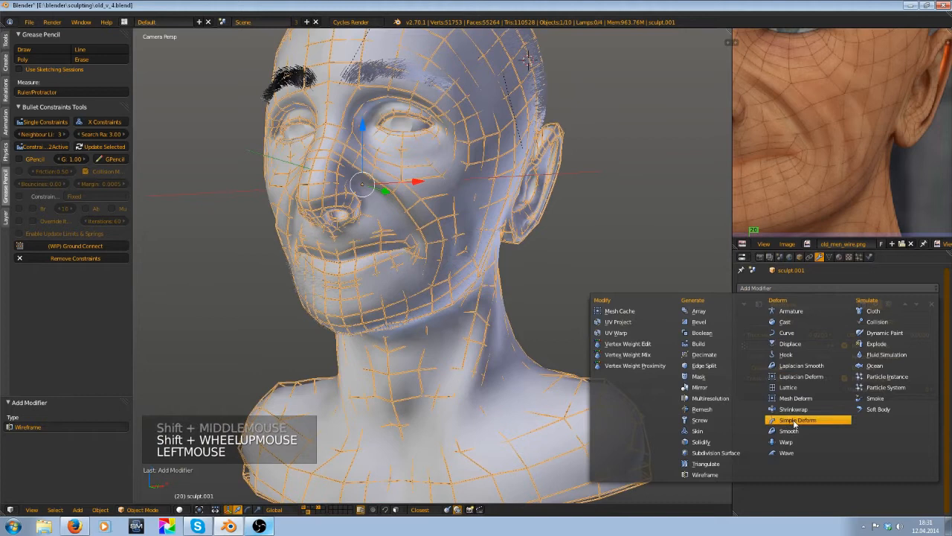
- Add a Shrinkwrap modifier targeting the sculpt and move it above Wireframe
click(793, 409)
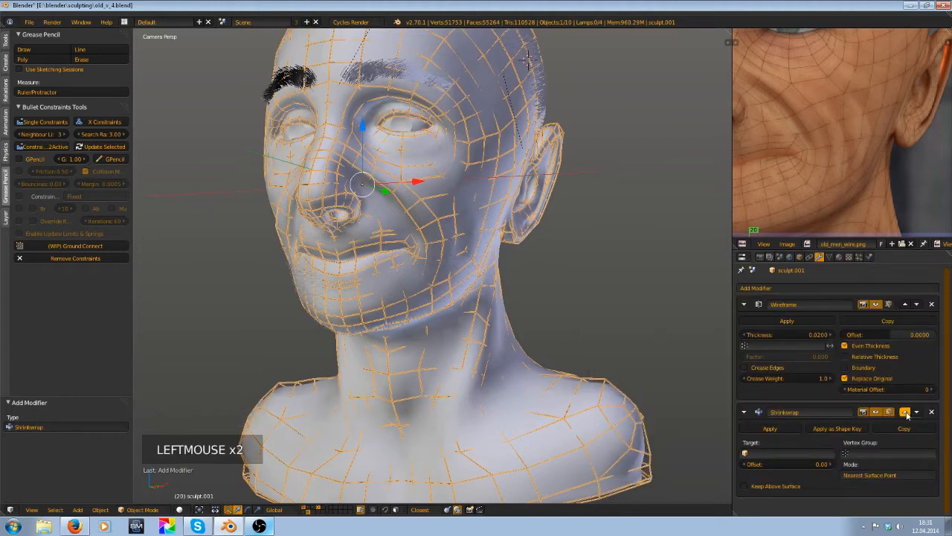
click(906, 412)
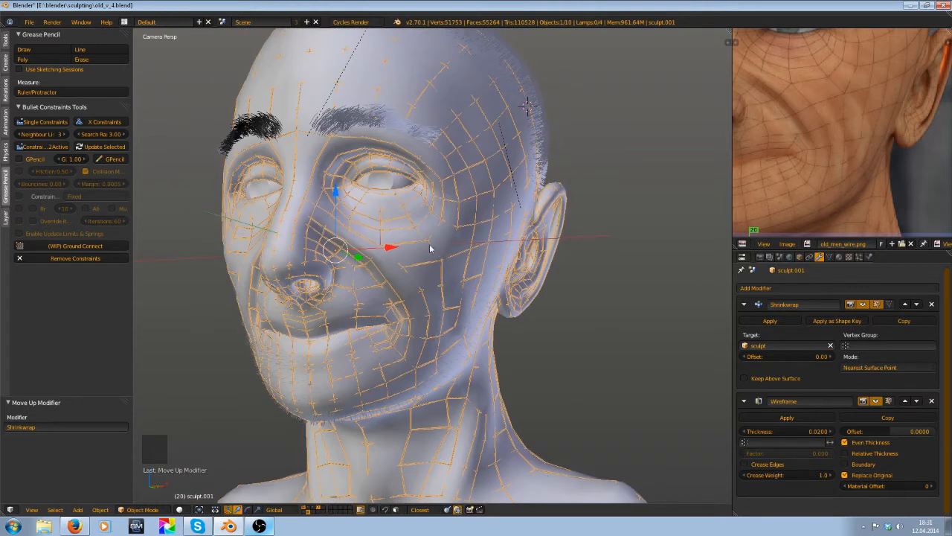
scroll(down, 3)
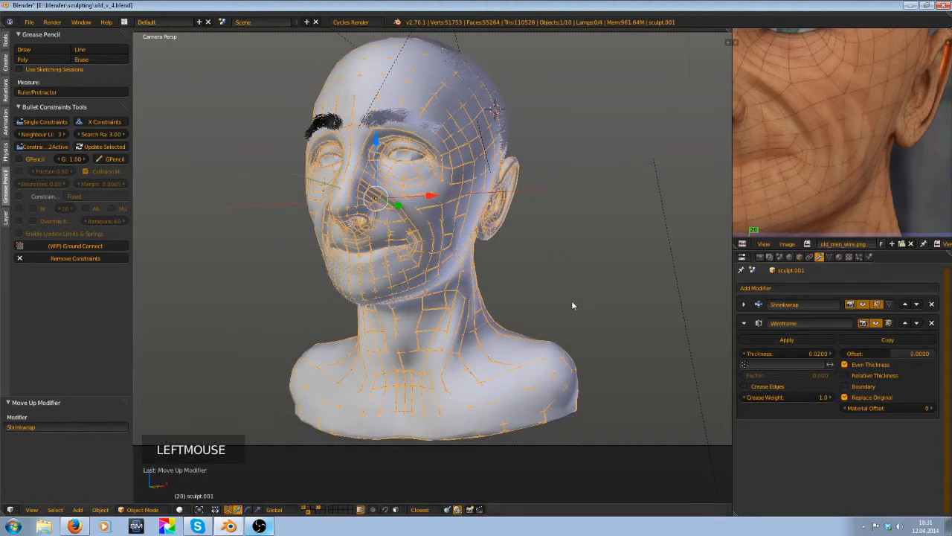
scroll(up, 3)
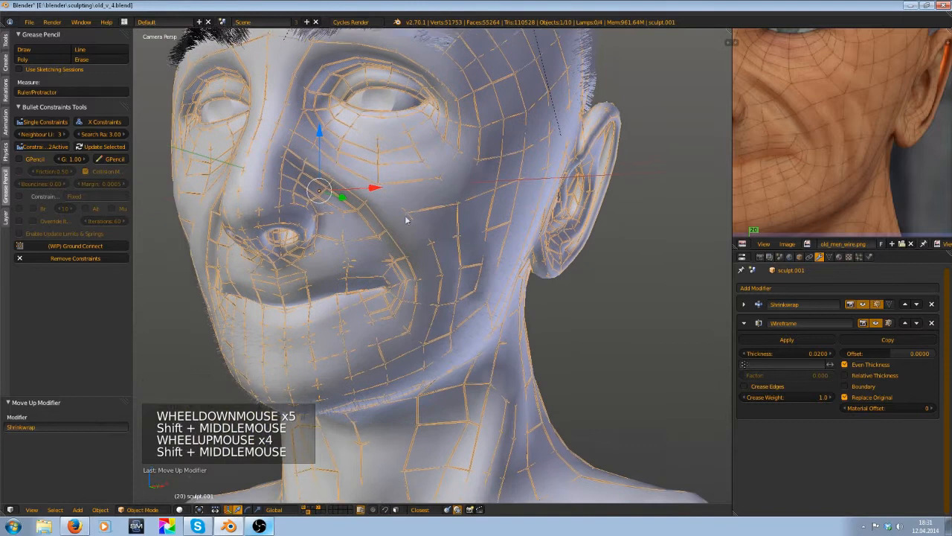
scroll(up, 3)
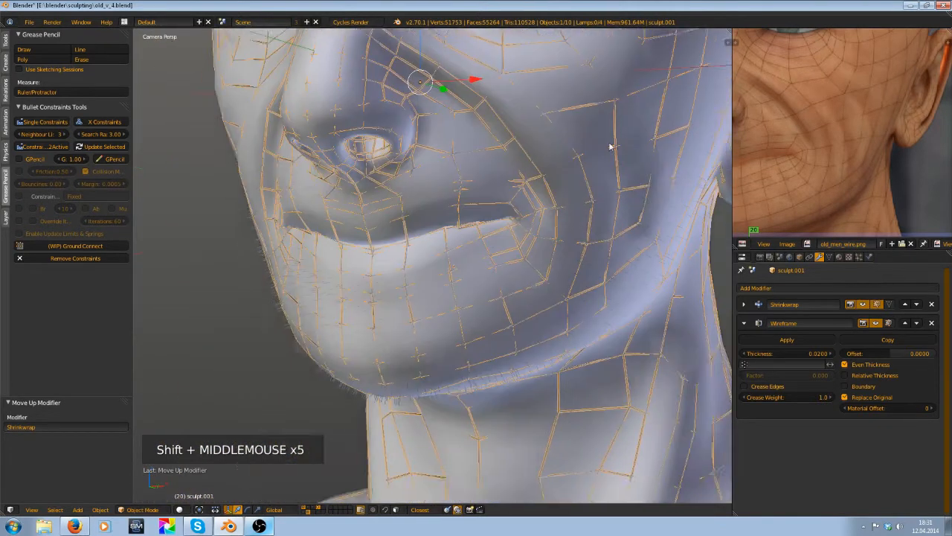
scroll(down, 3)
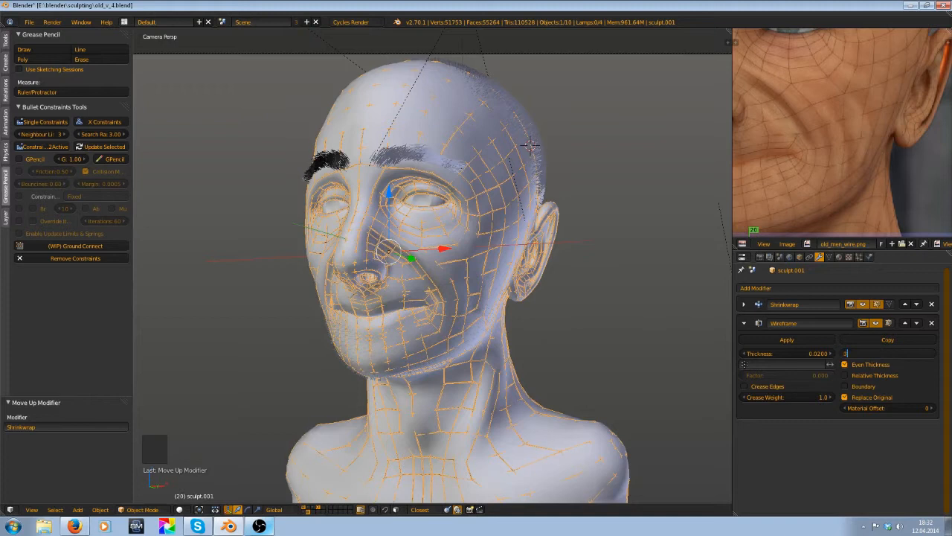
- Re-enter the Wireframe modifier's Offset so the wire cage shows unbroken lines
scroll(up, 3)
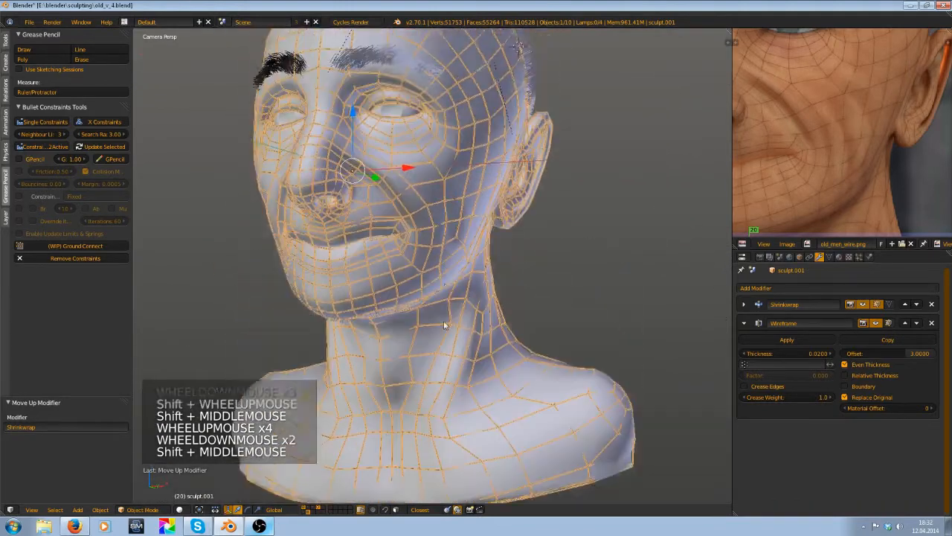
scroll(up, 3)
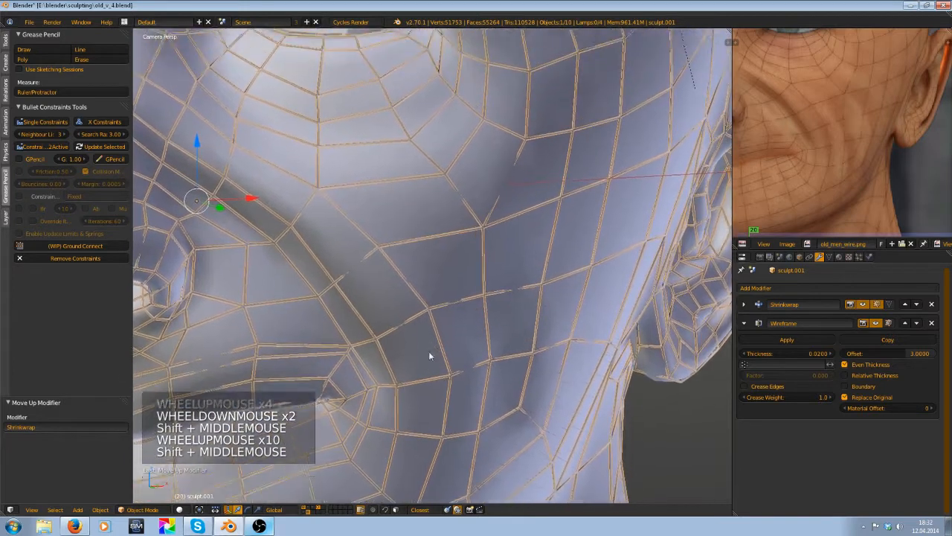
- Add a level-2 Subsurf, enable Crease Edges on the Wireframe modifier, and save
scroll(up, 3)
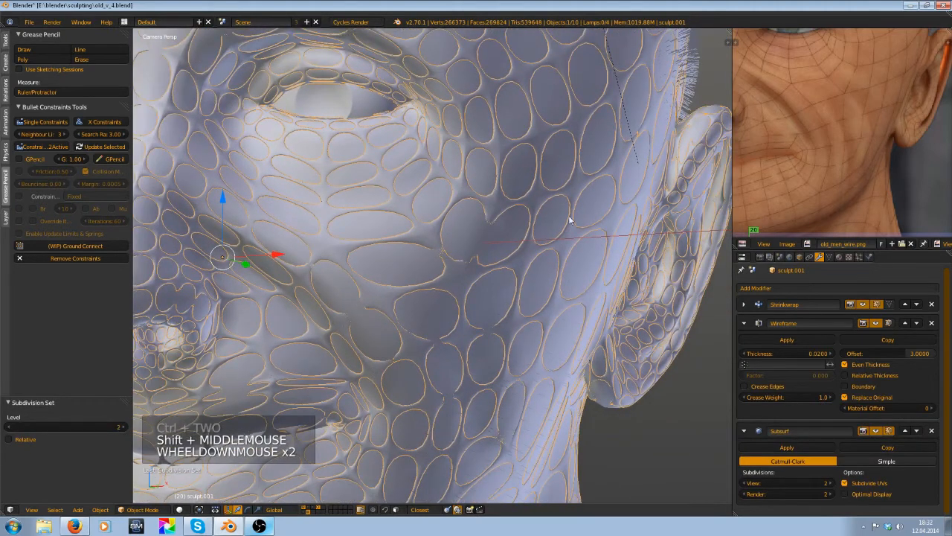
scroll(down, 3)
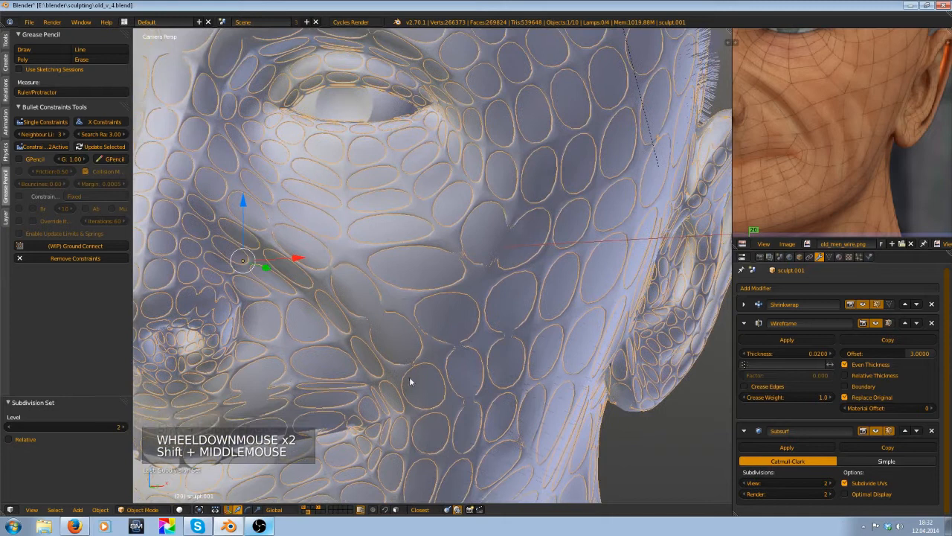
scroll(up, 3)
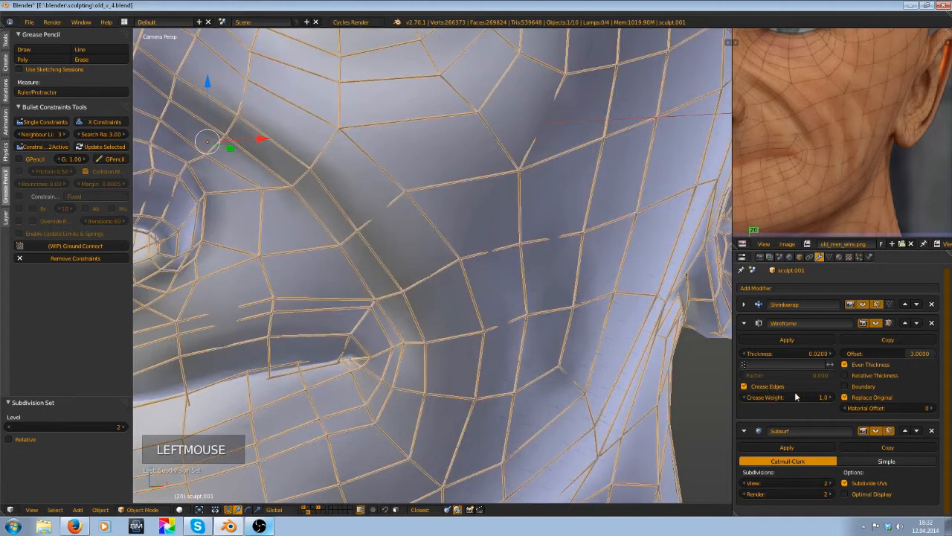
scroll(down, 3)
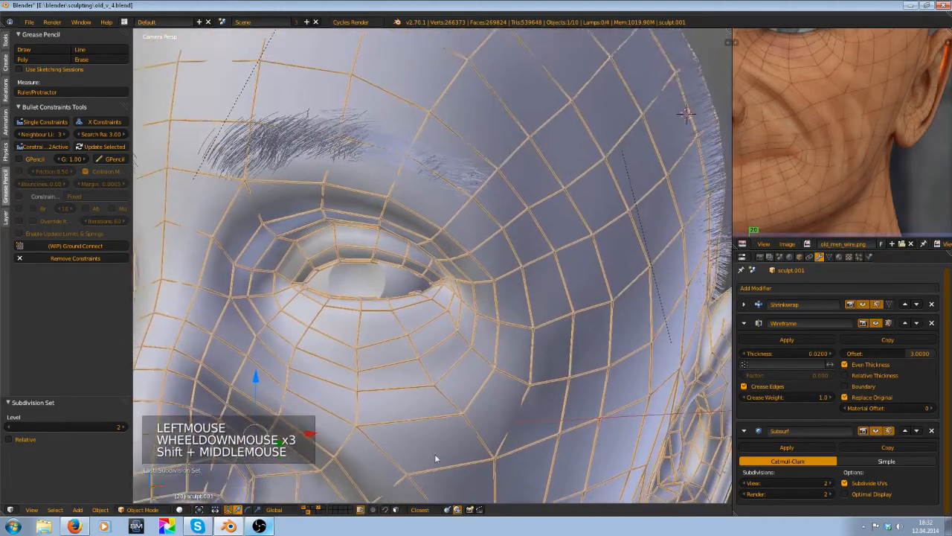
scroll(down, 3)
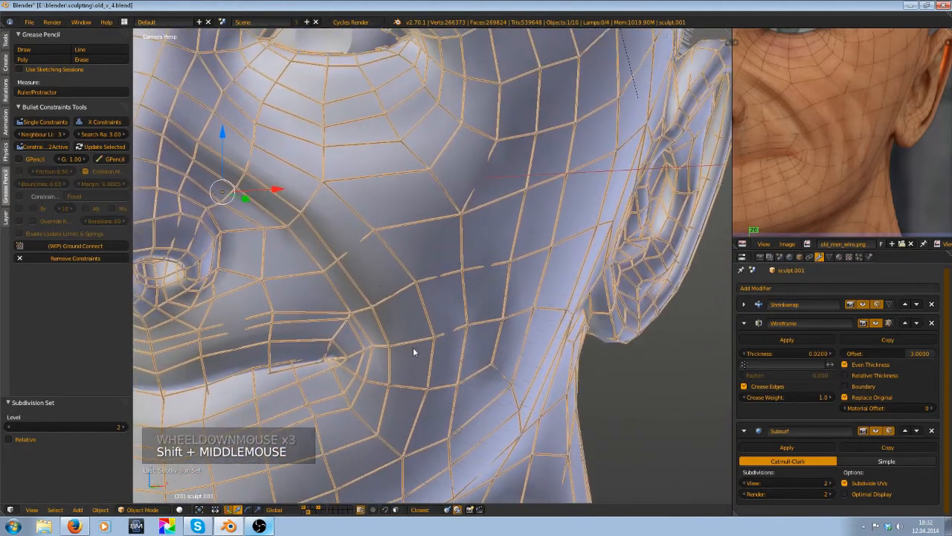
scroll(up, 3)
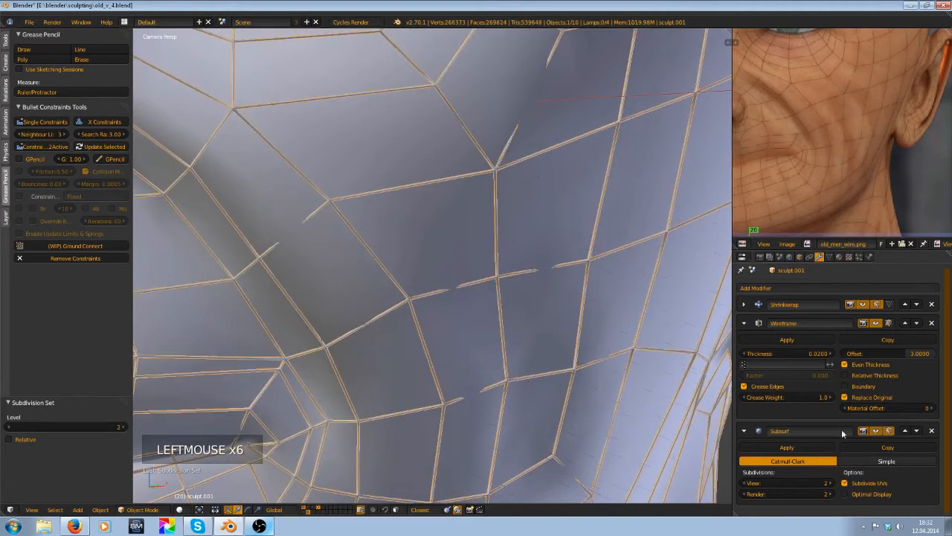
scroll(down, 3)
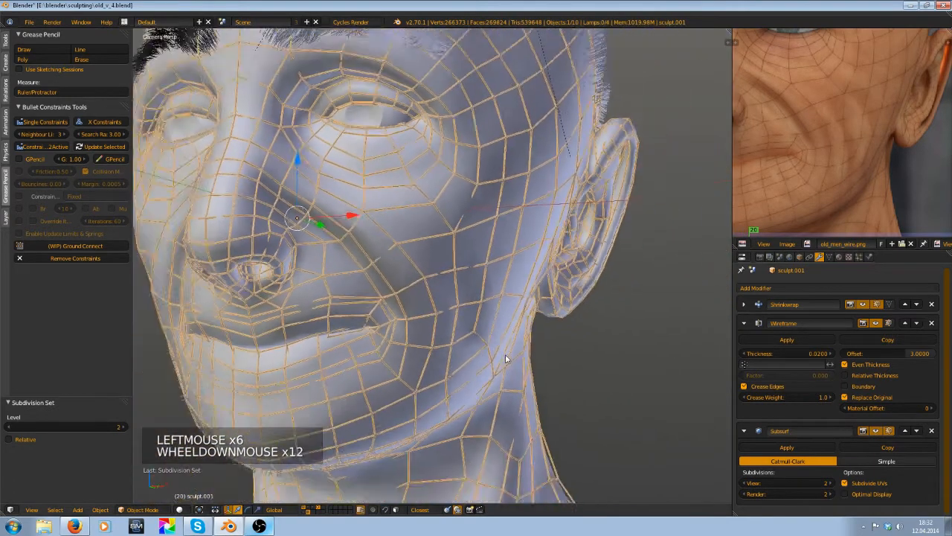
scroll(down, 3)
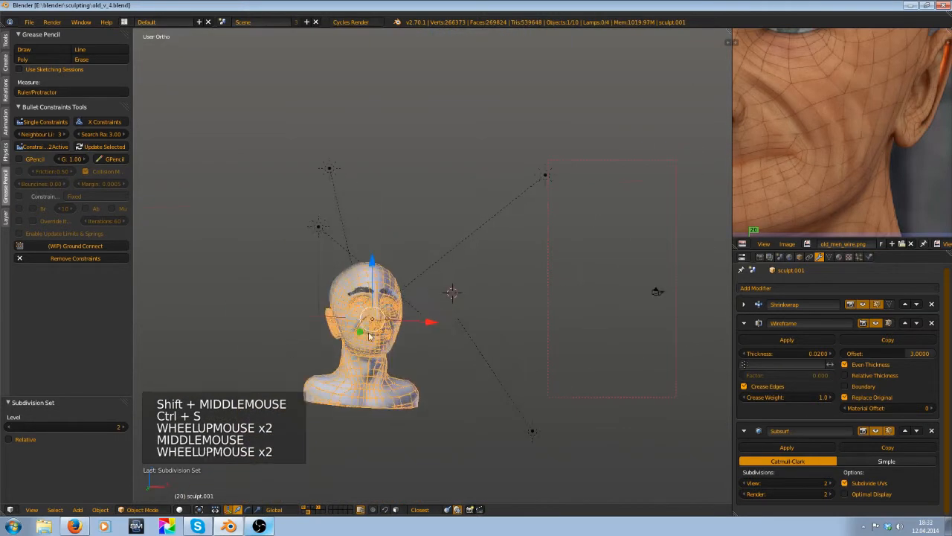
scroll(up, 3)
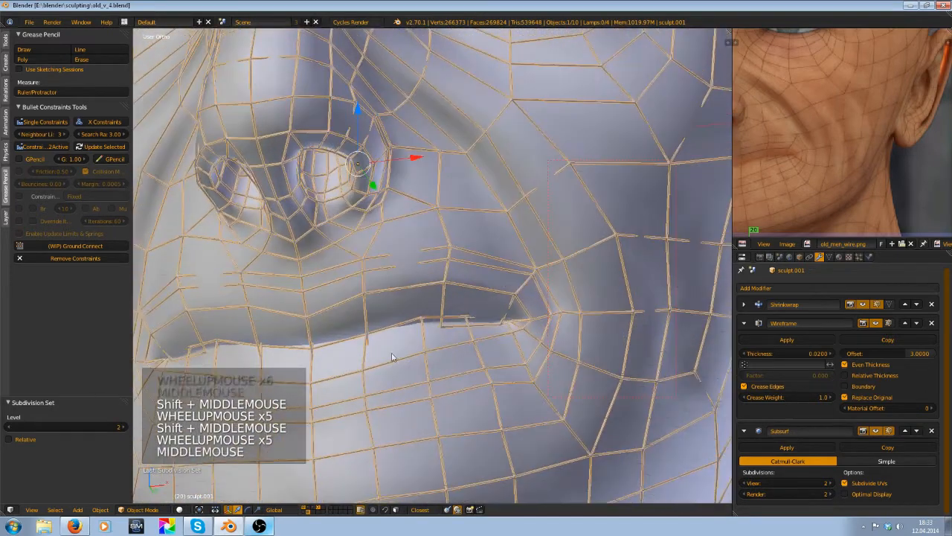
- Move a few nose-crease vertices in Edit Mode and save the file
key(Tab)
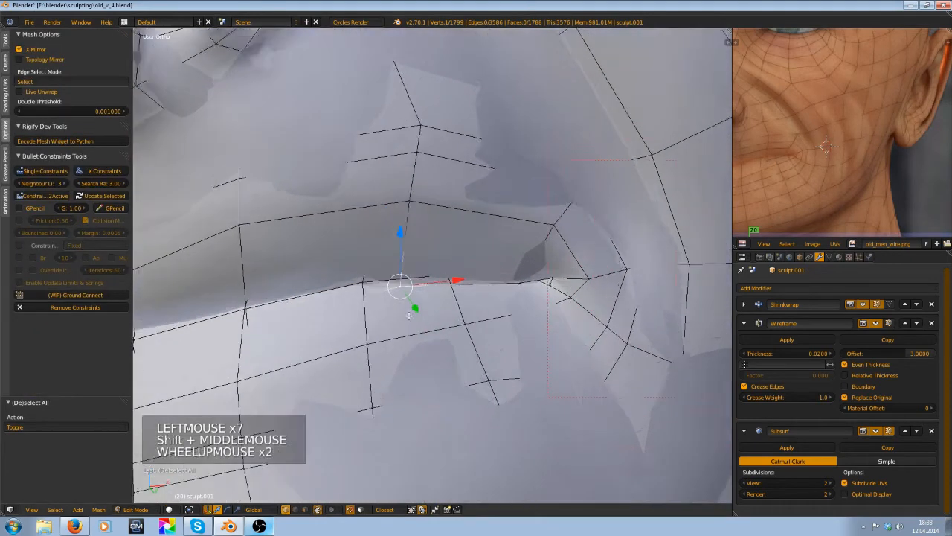
key(g)
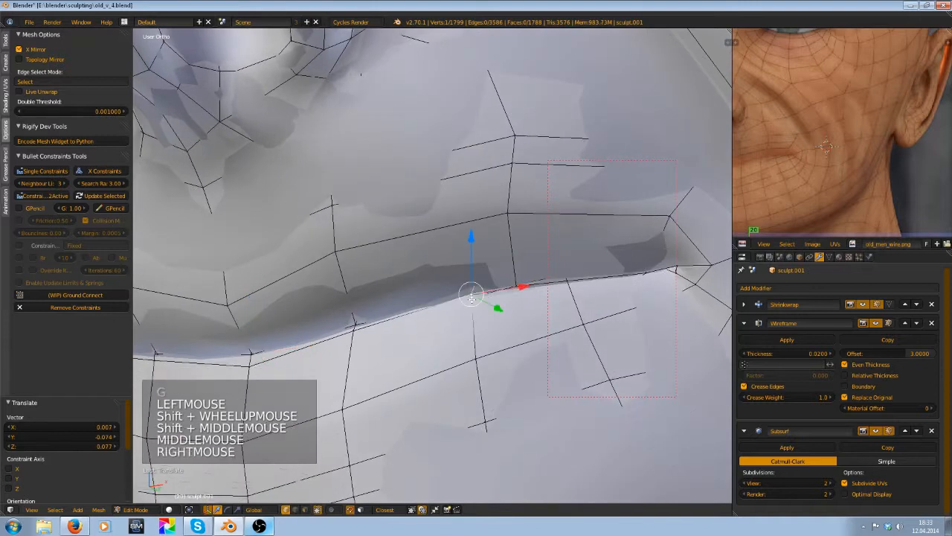
drag(473, 298, 563, 270)
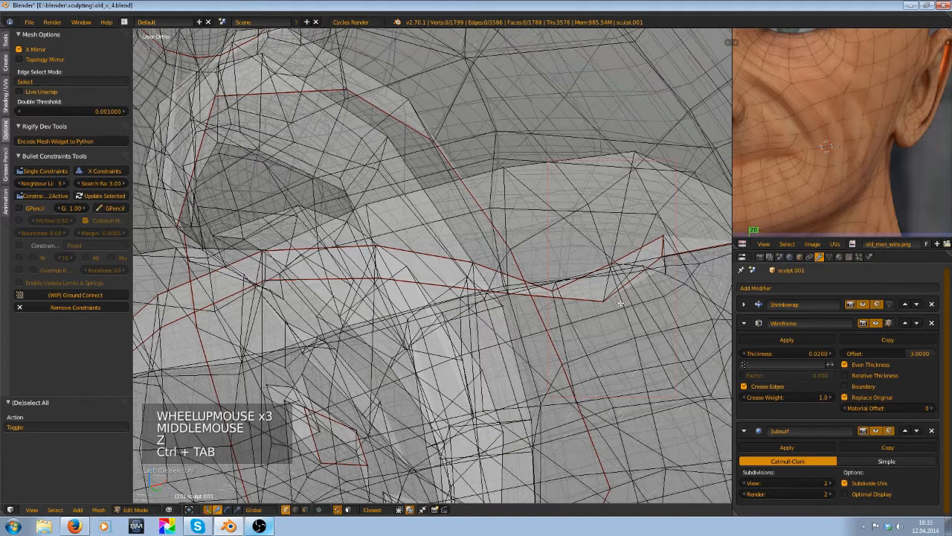
click(610, 298)
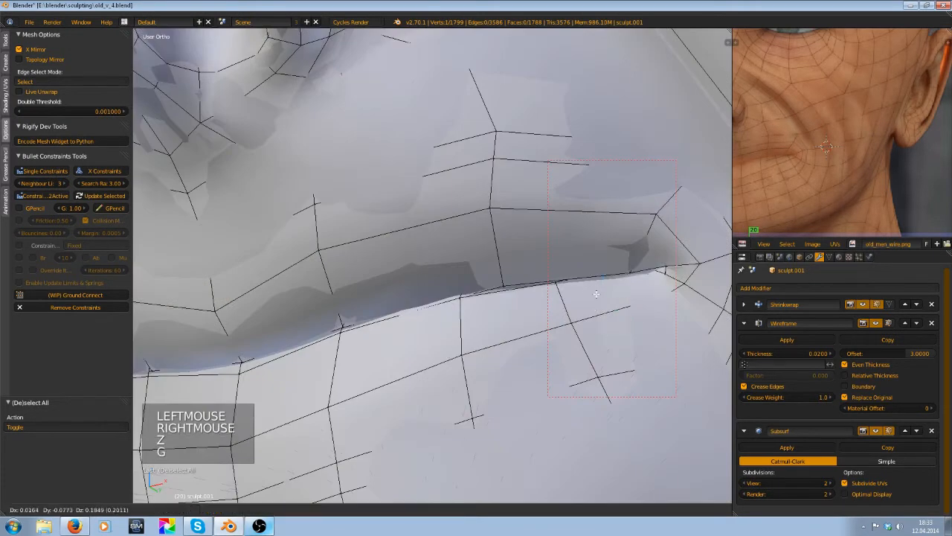
key(Tab)
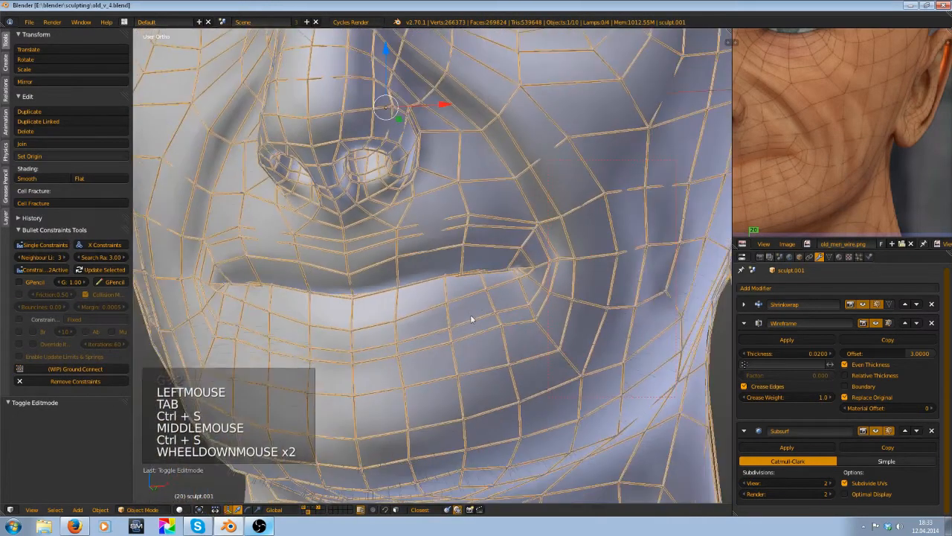
scroll(down, 3)
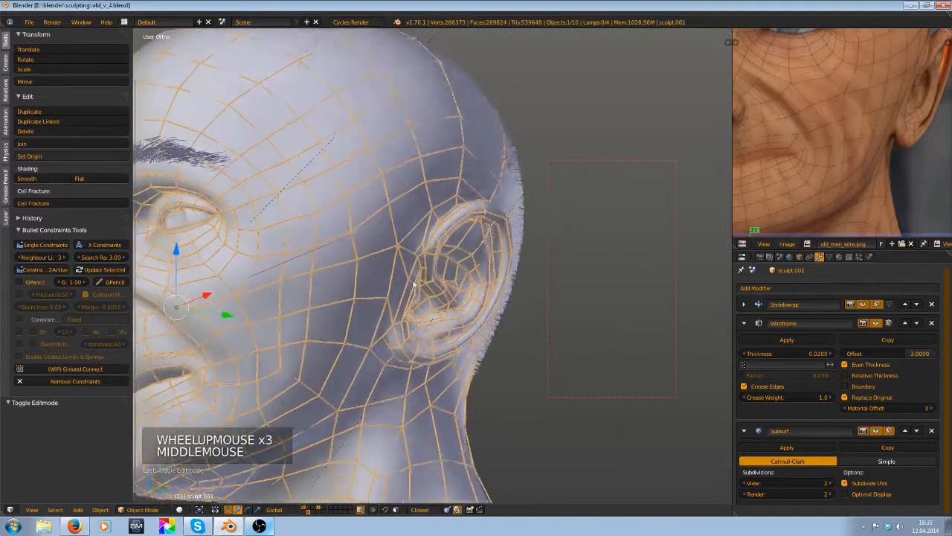
scroll(down, 3)
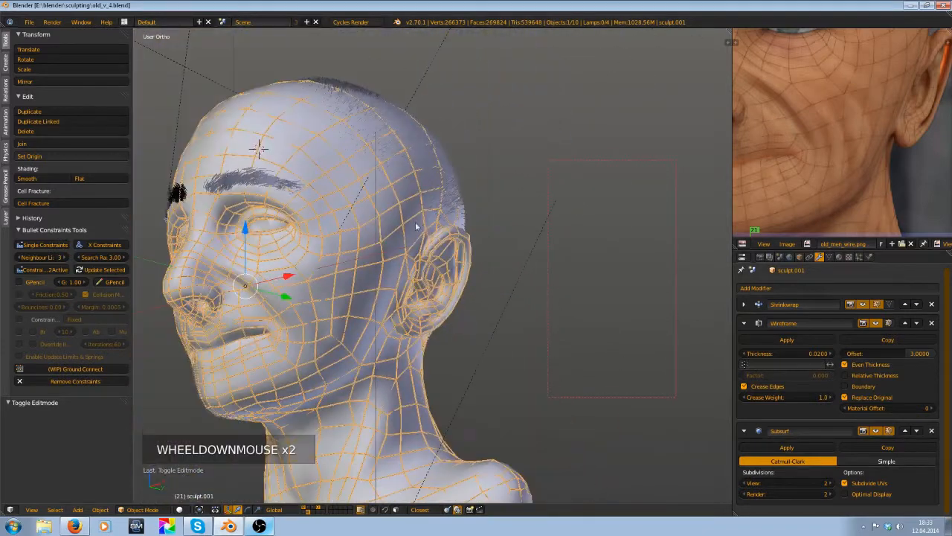
key(KP_0)
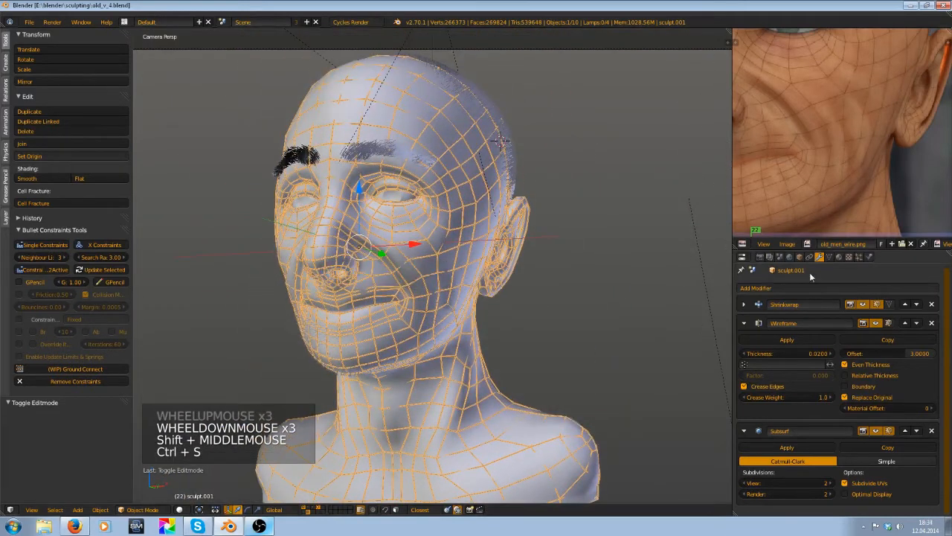
click(770, 256)
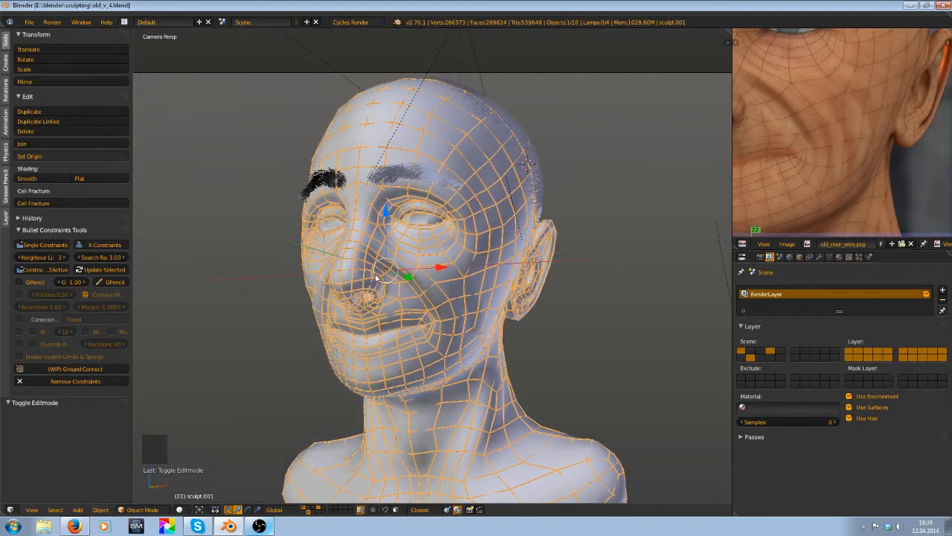
mouse_move(513, 316)
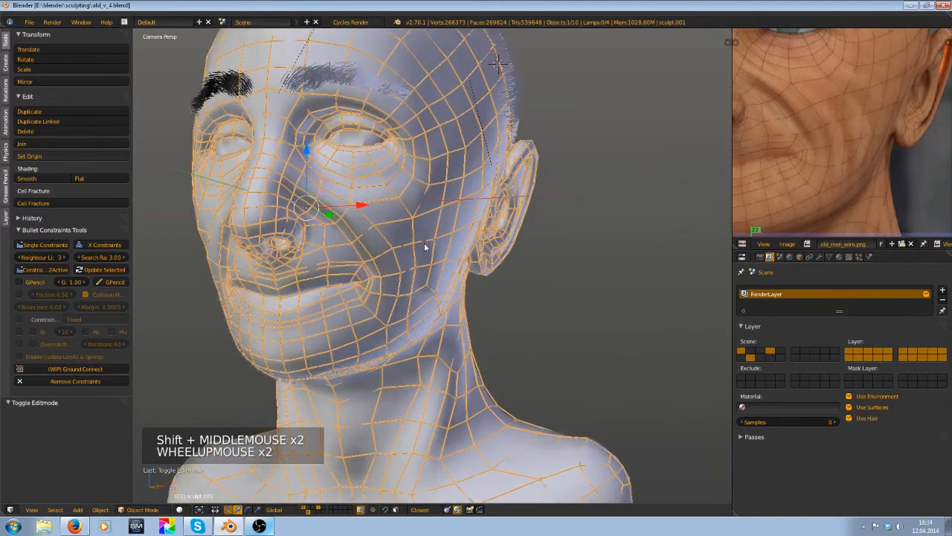
- Toggle one scene layer off in the main RenderLayer's layer grid
key(m)
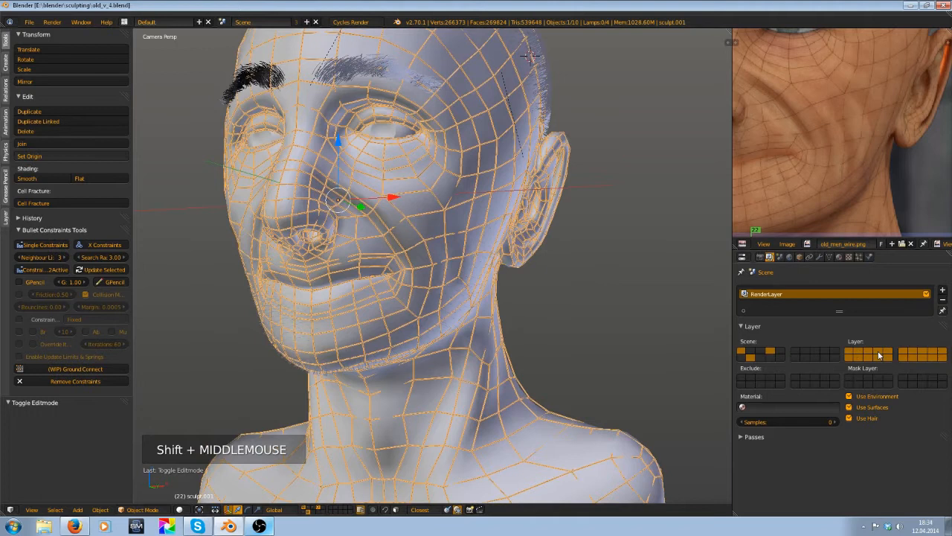
click(878, 355)
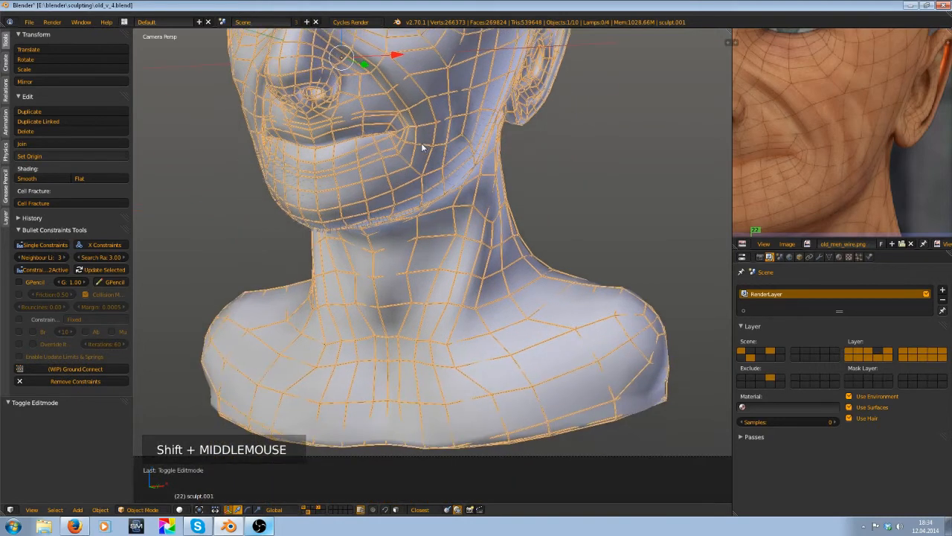
drag(424, 148, 461, 231)
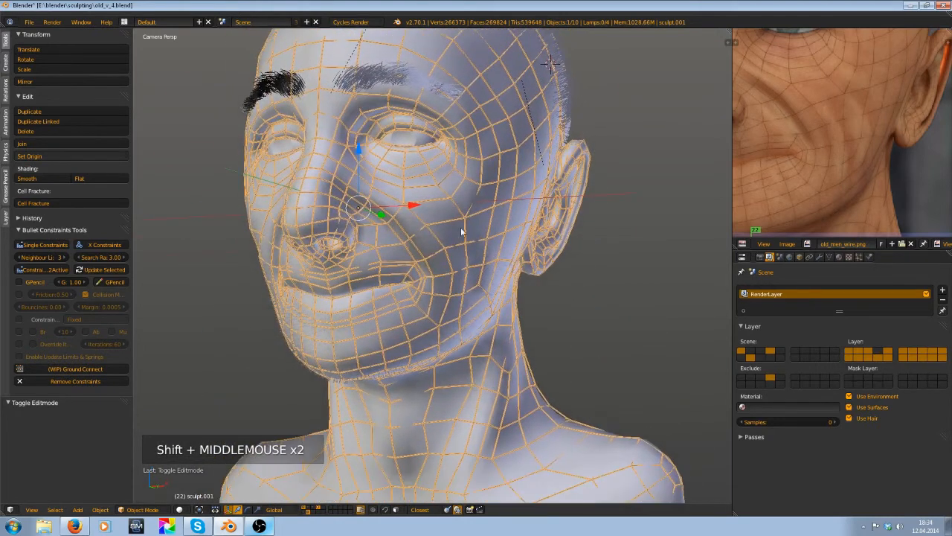
drag(462, 231, 573, 272)
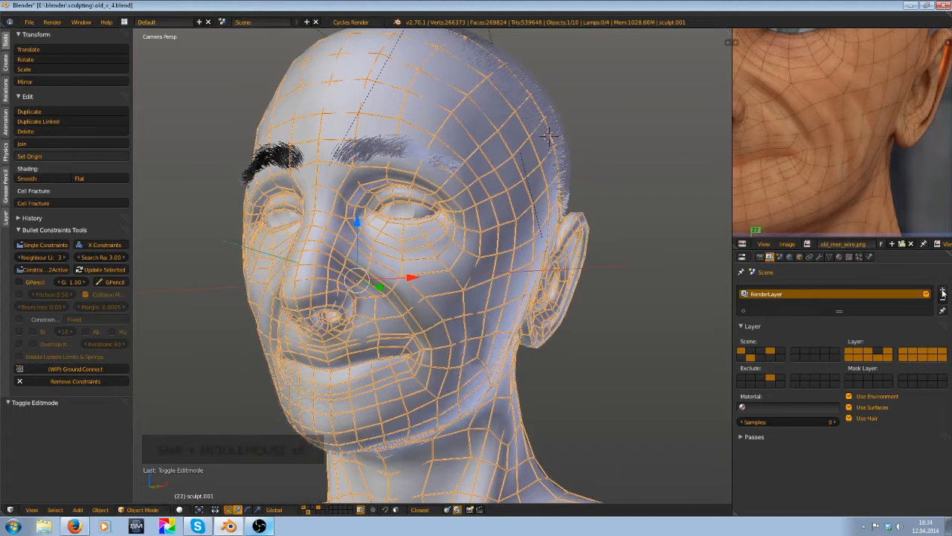
- Add RenderLayer.001 limited to the wireframe layer, with mask layer set and environment off, then save
click(942, 290)
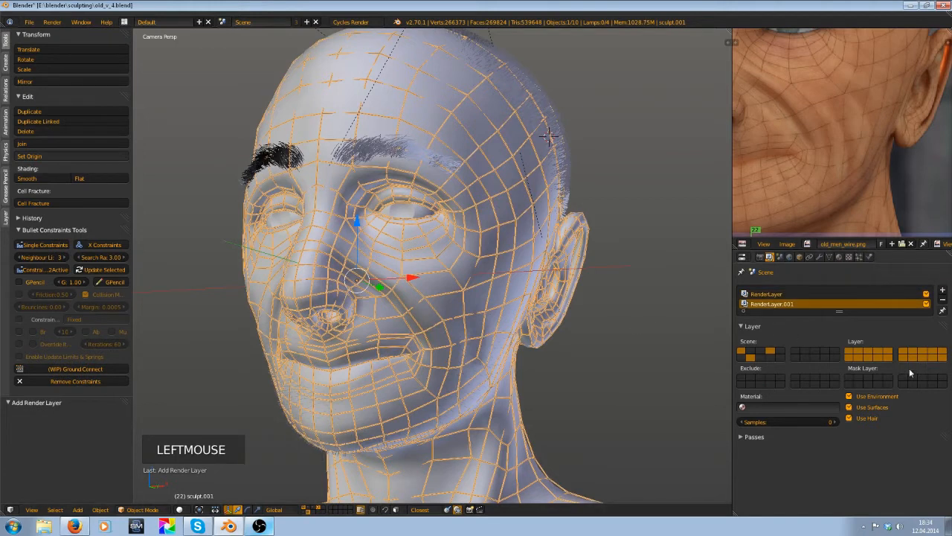
click(880, 352)
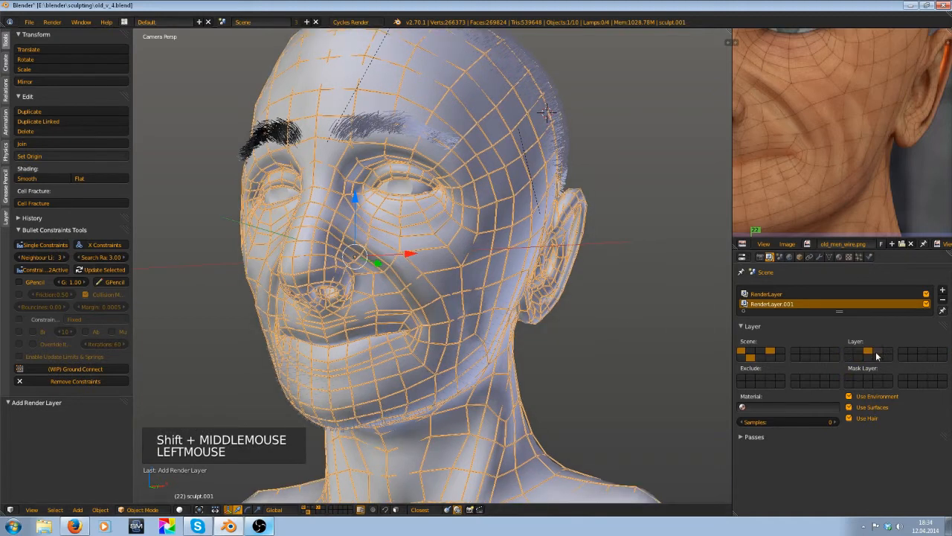
click(867, 354)
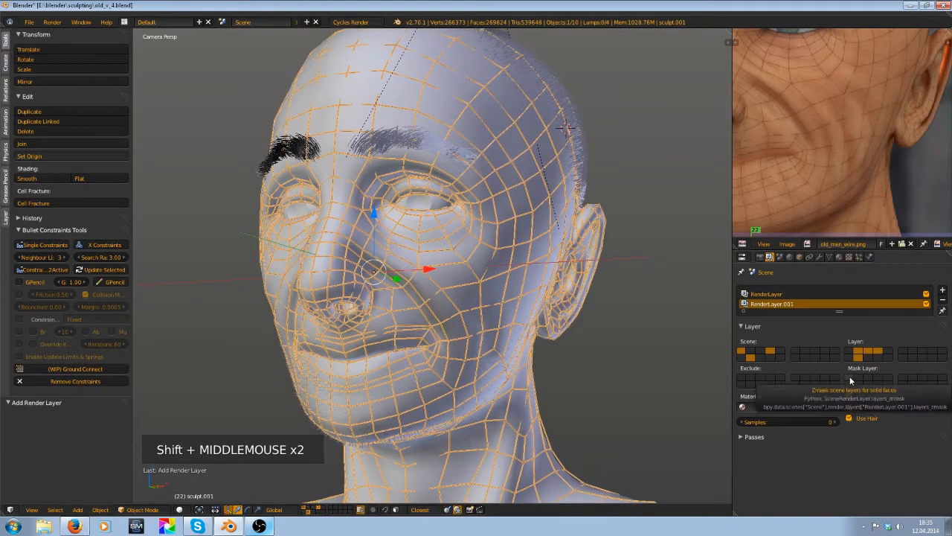
scroll(down, 3)
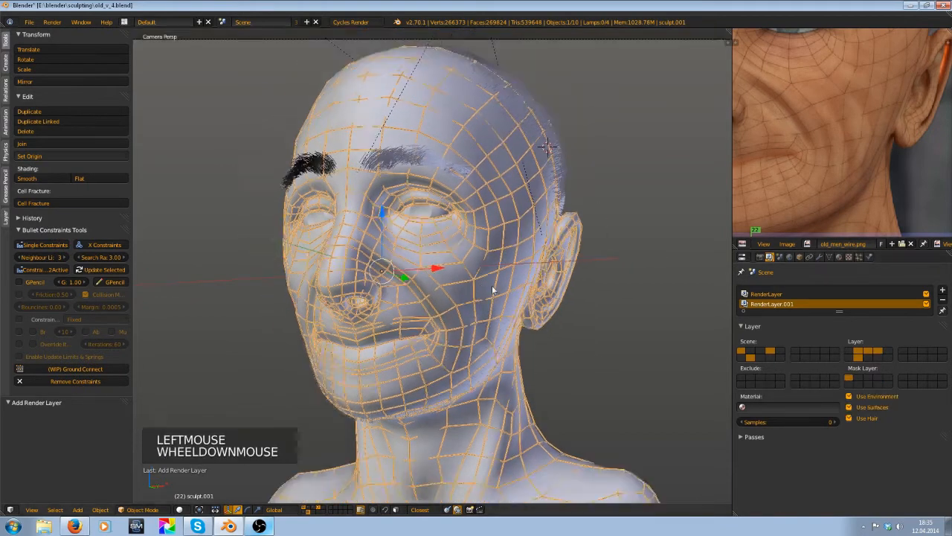
scroll(down, 3)
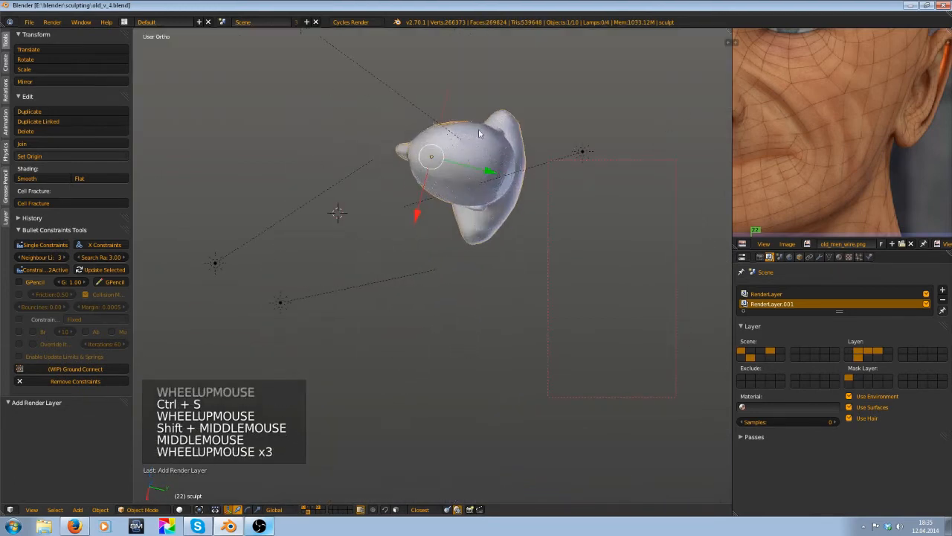
drag(480, 134, 488, 253)
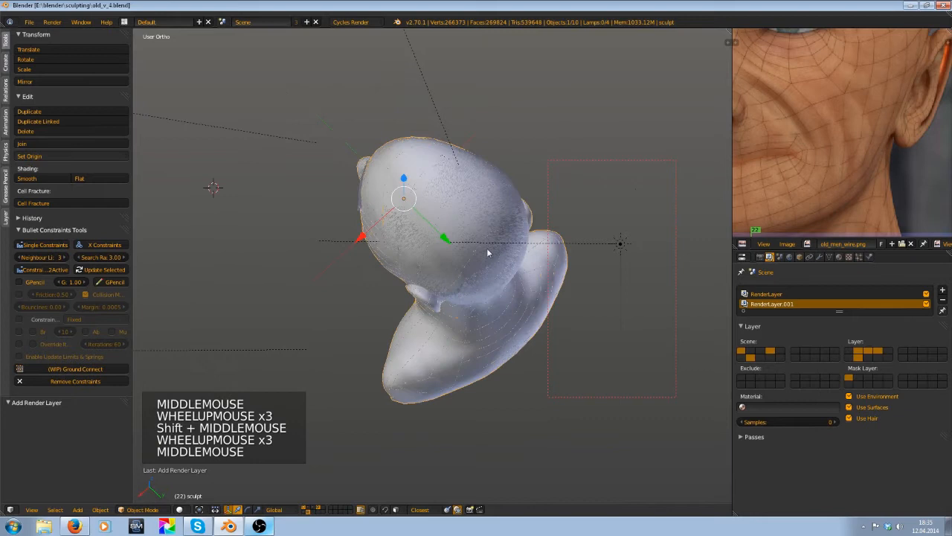
drag(487, 253, 555, 399)
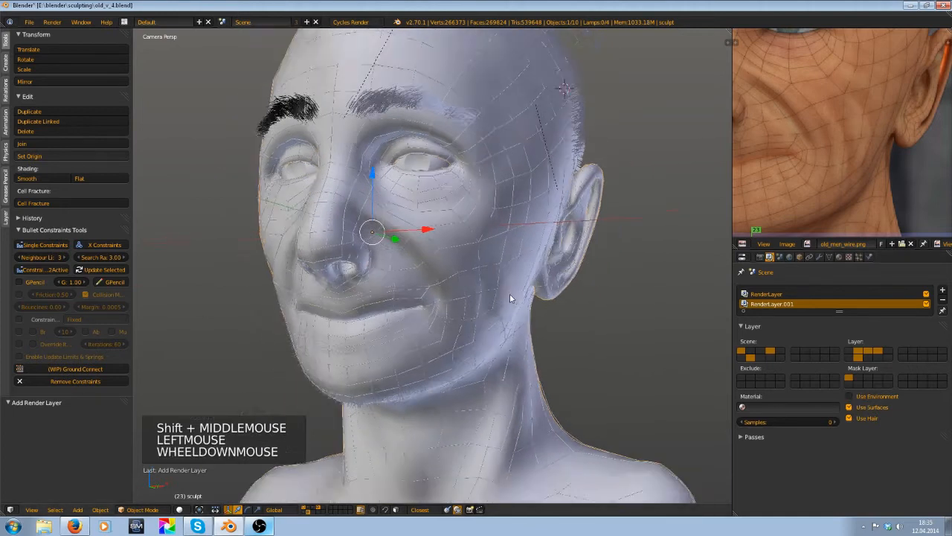
scroll(down, 3)
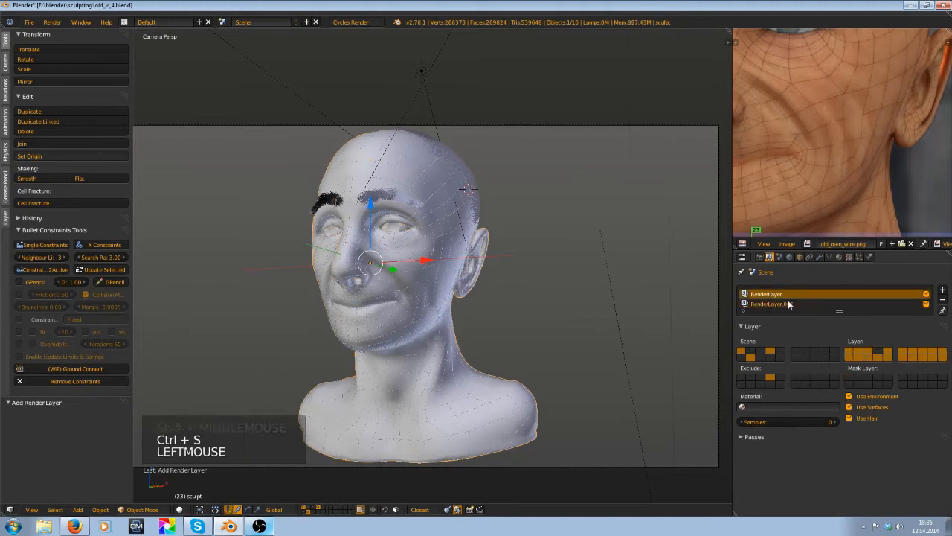
- Switch back to the original RenderLayer and review the Sampling settings in Render properties
click(789, 293)
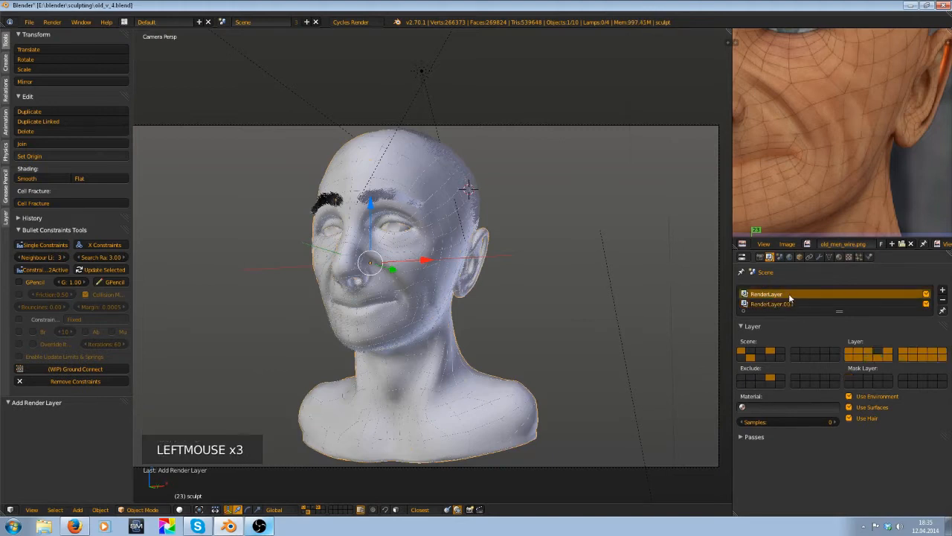
click(753, 265)
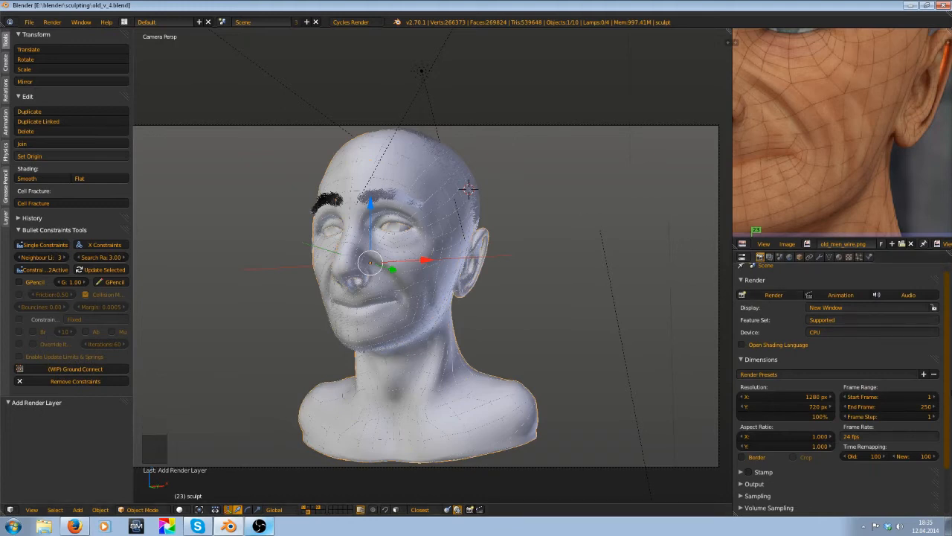
scroll(down, 3)
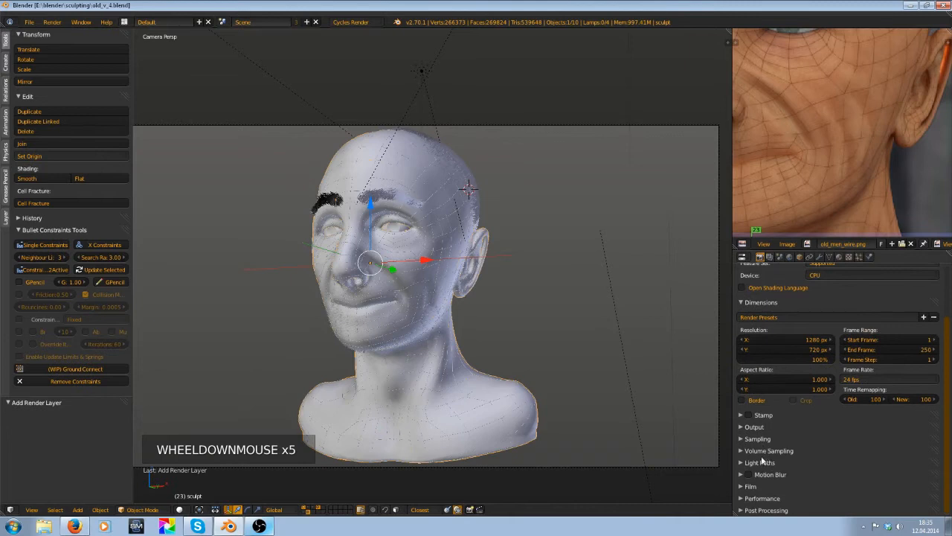
click(757, 438)
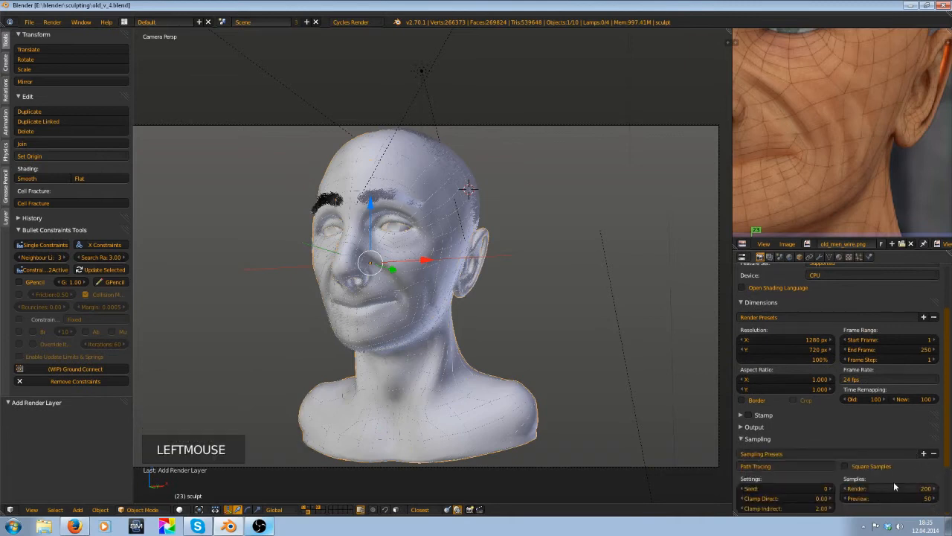
scroll(down, 3)
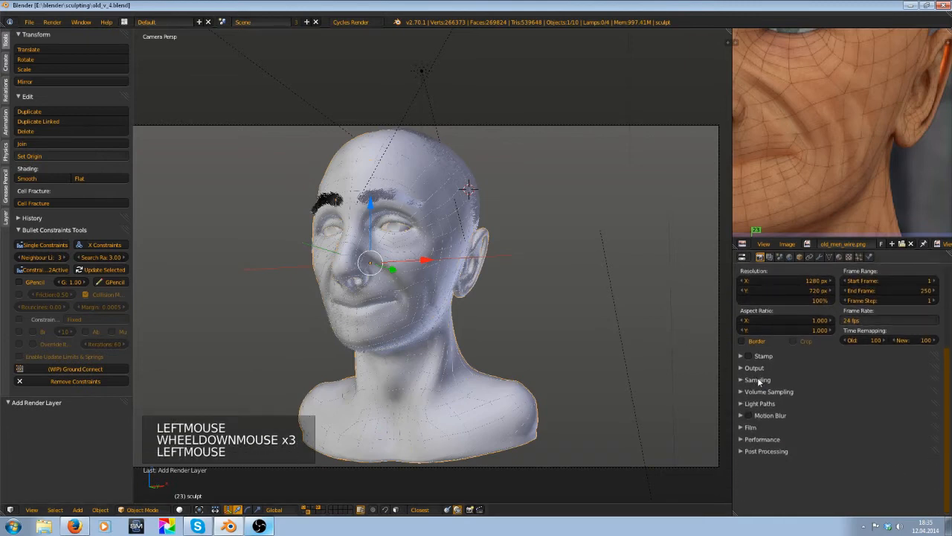
click(757, 379)
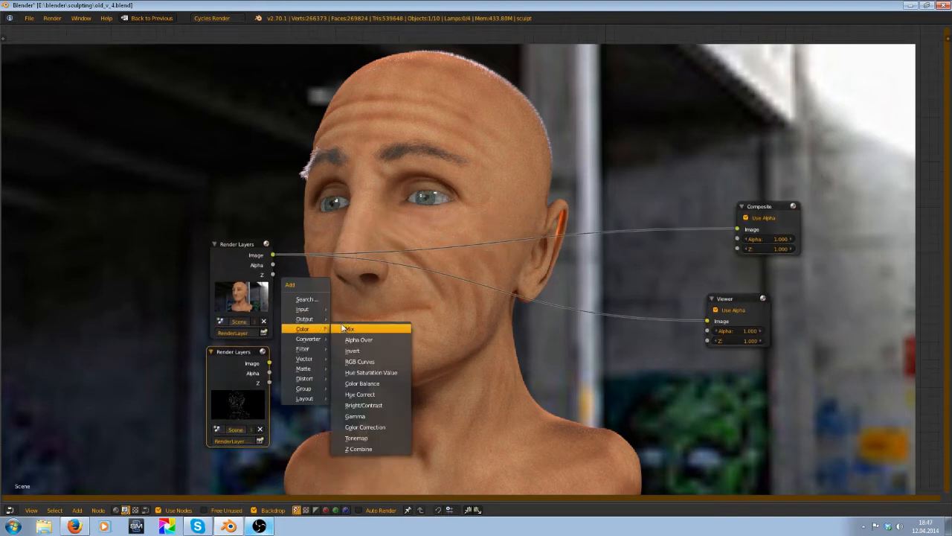
- Add a Mix node blending the wireframe image over the head render, feeding Composite and Viewer
click(349, 328)
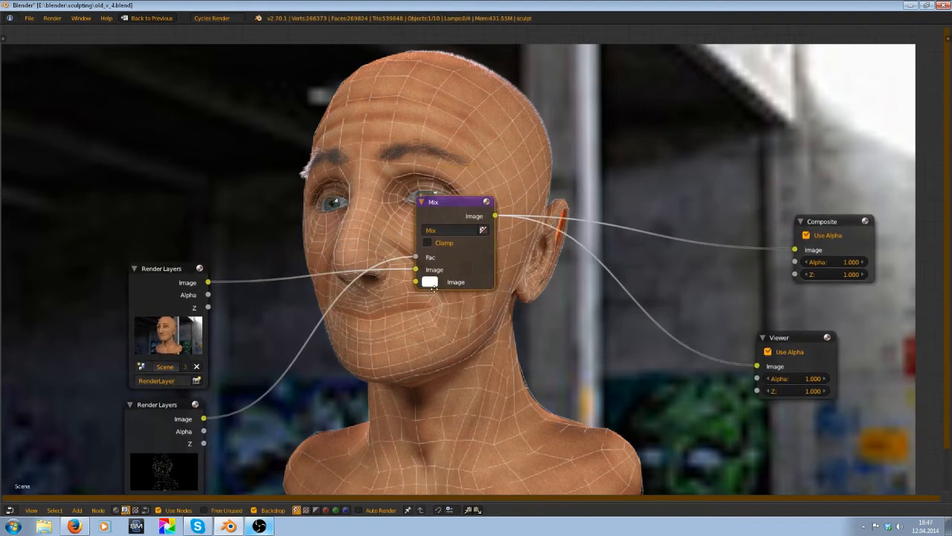
click(430, 282)
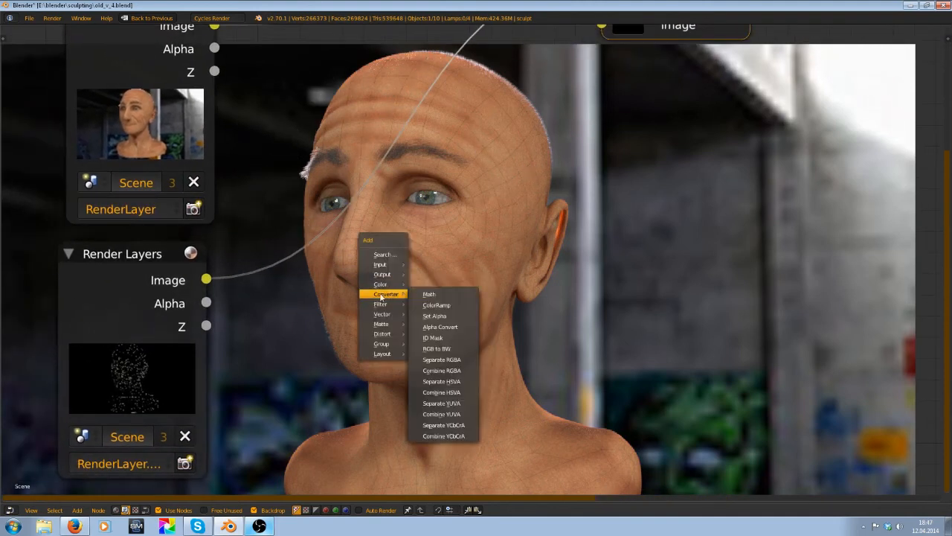
- Add a Math node set to Multiply with value 1.5 on the wireframe image to strengthen lines
click(429, 294)
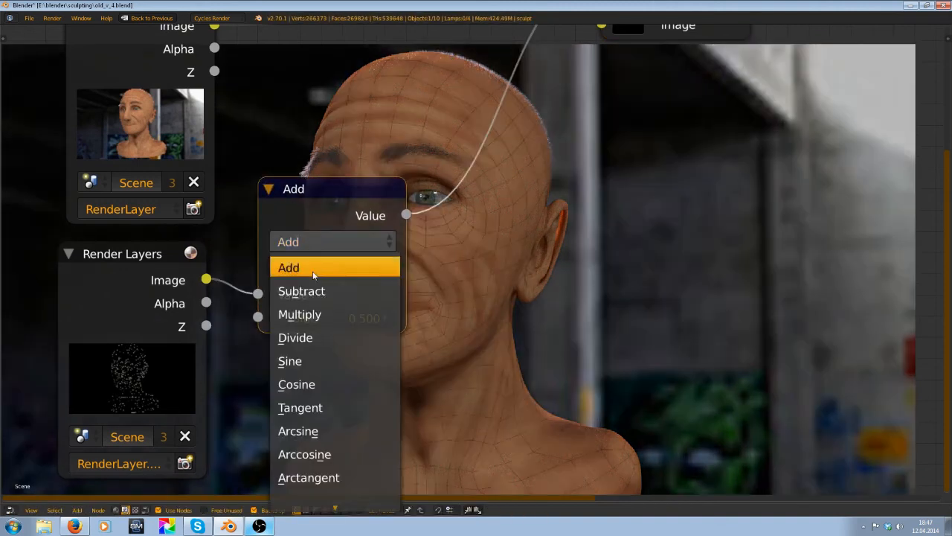
click(300, 314)
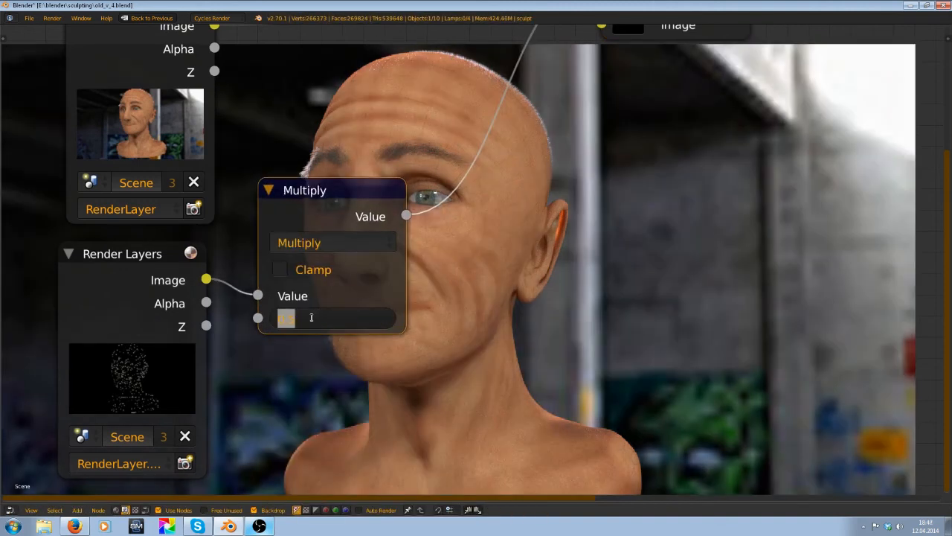
text(1.5)
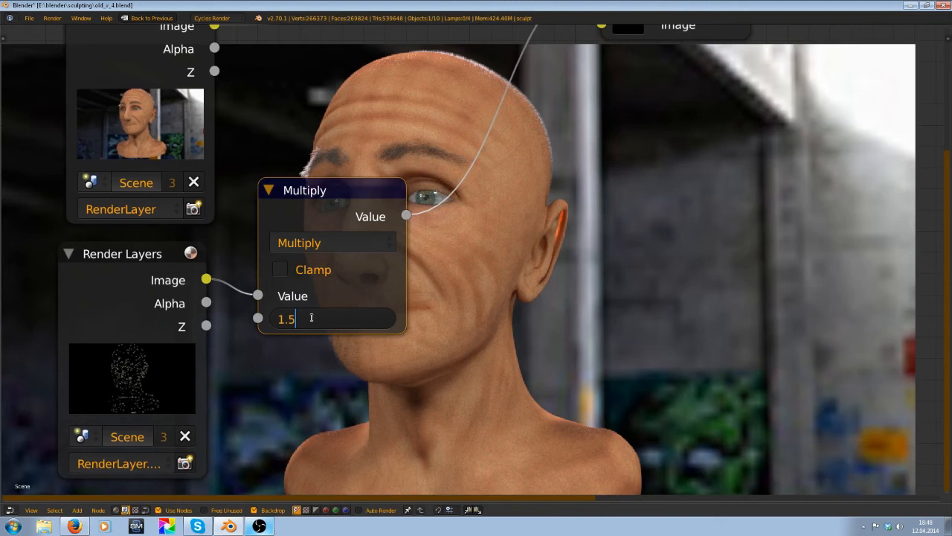